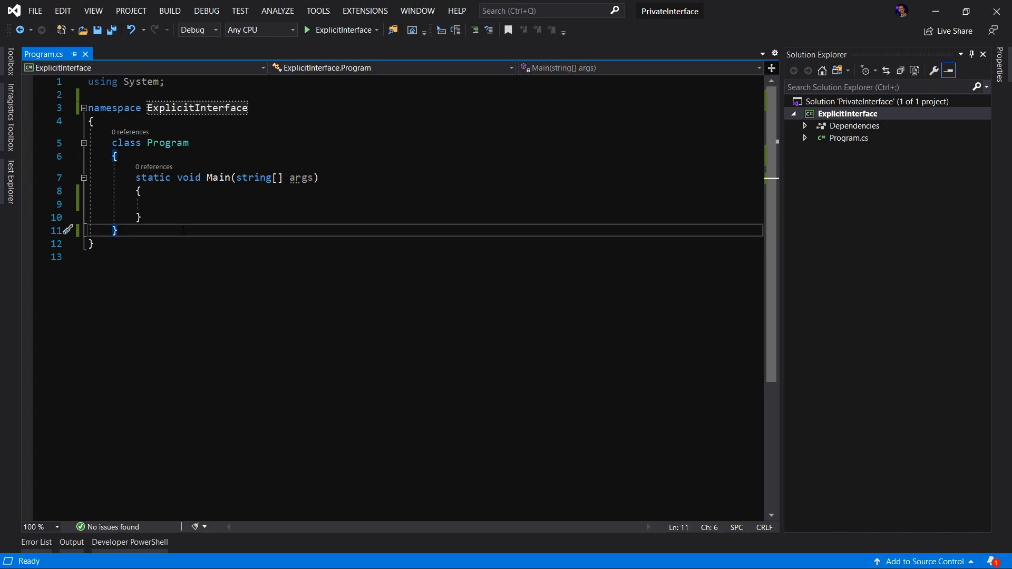
Declare an empty public class MyClass and start a public interface declaration above it.
{"action": "type", "text": "public"}
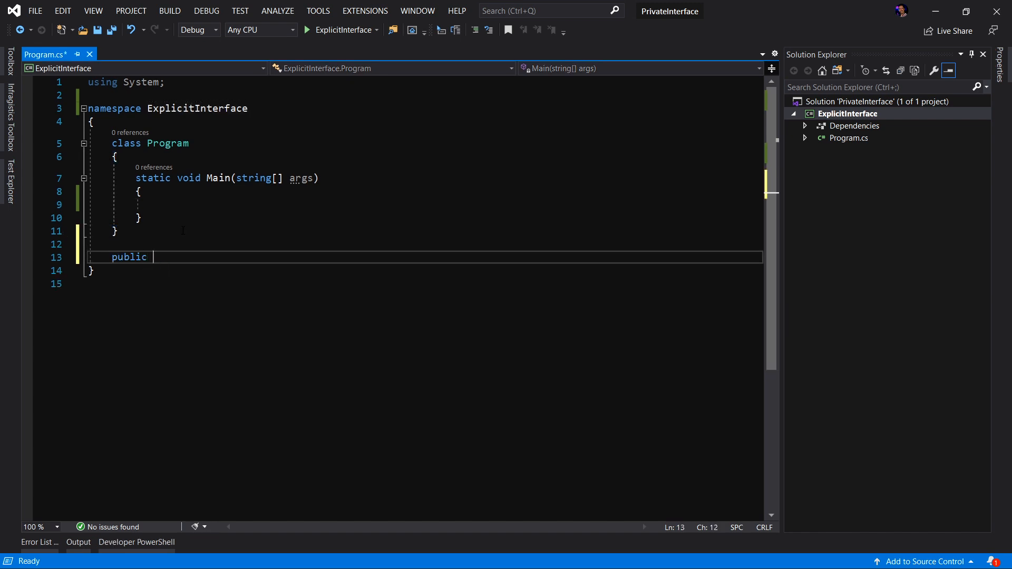
{"action": "type", "text": "class MyCla"}
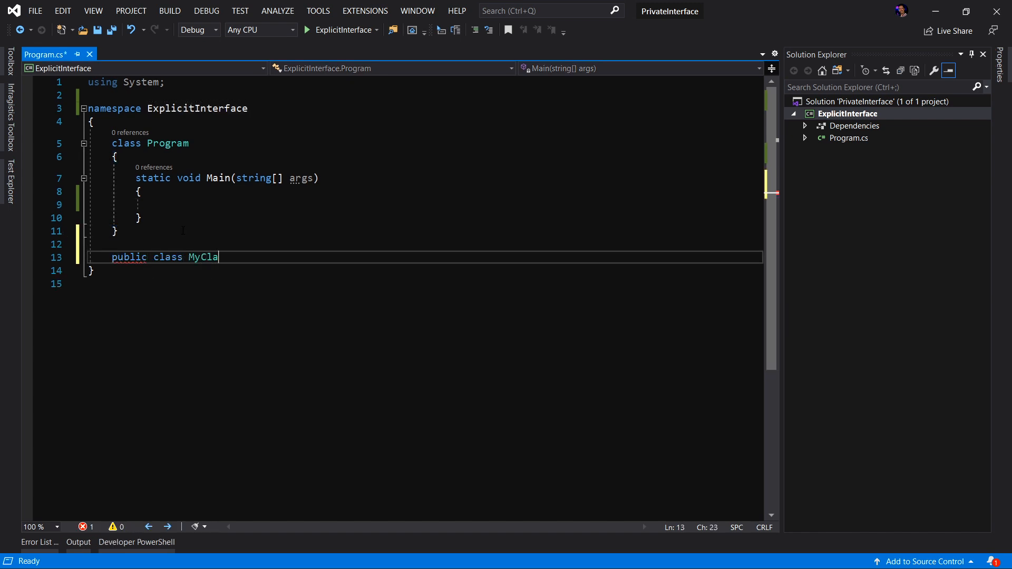
{"action": "type", "text": "ss"}
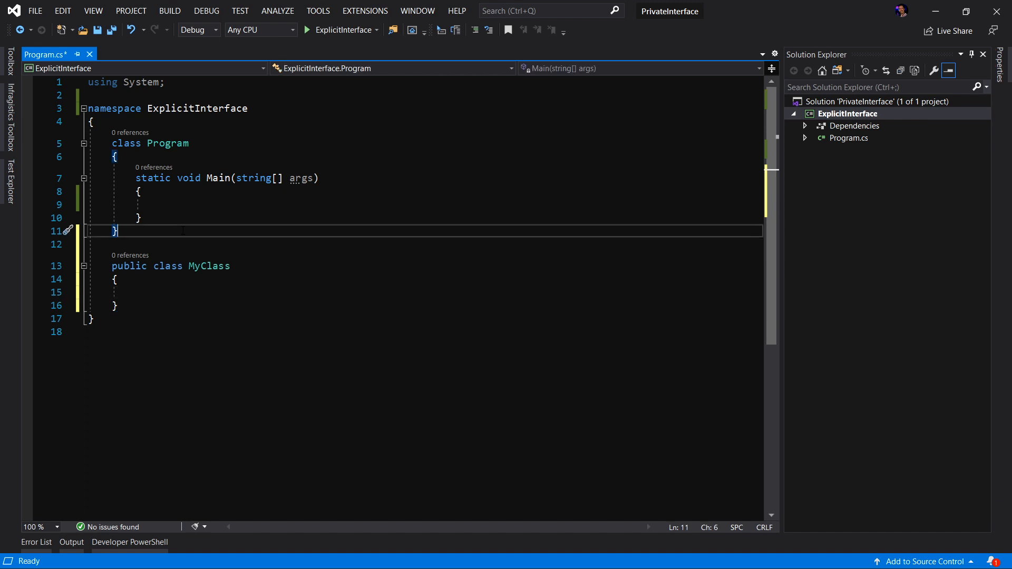
{"action": "type", "text": "public interface"}
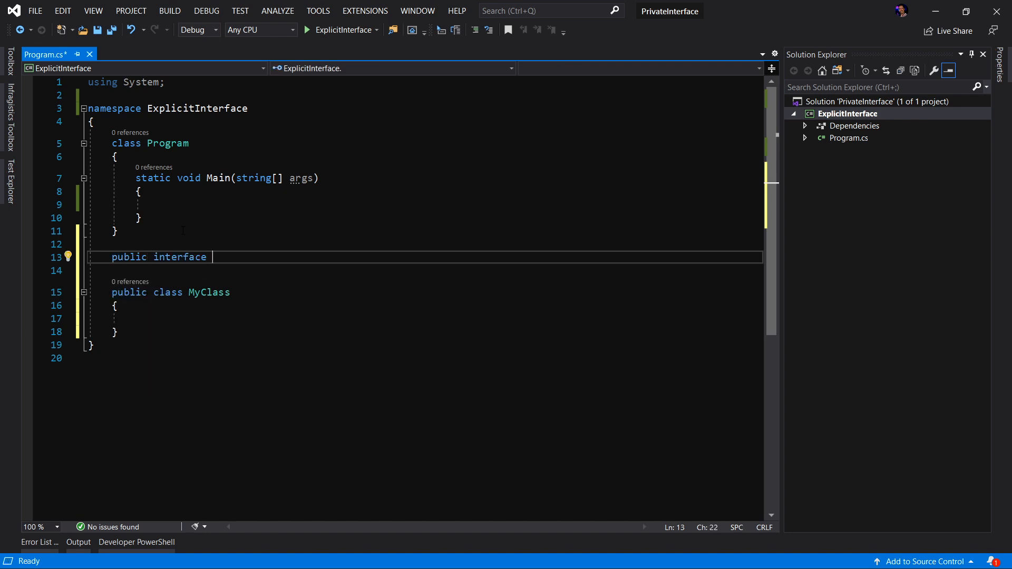
Define interfaces IMetric and IImperial, each declaring double Calcaulate().
{"action": "type", "text": "IMetric"}
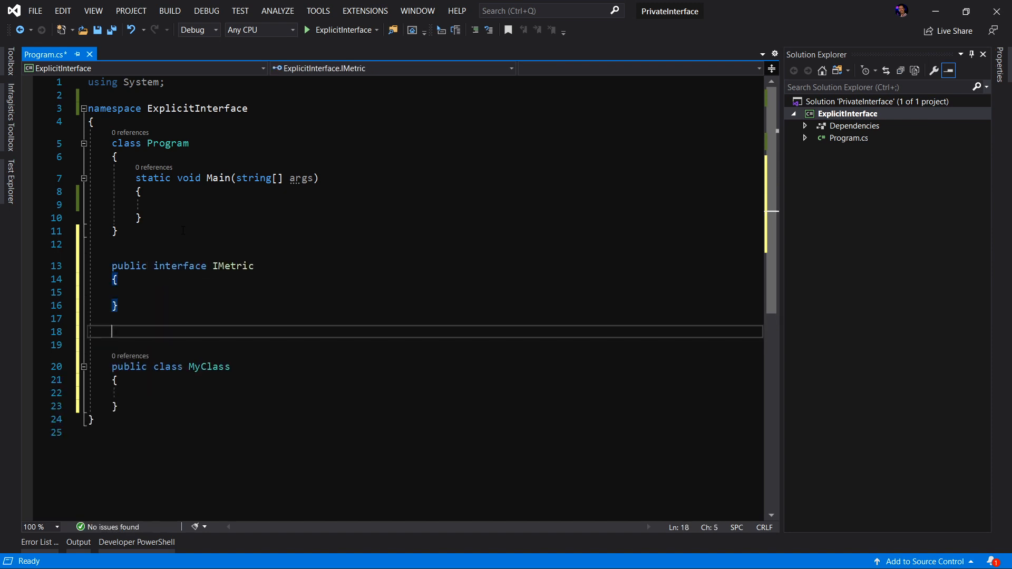
{"action": "type", "text": "public"}
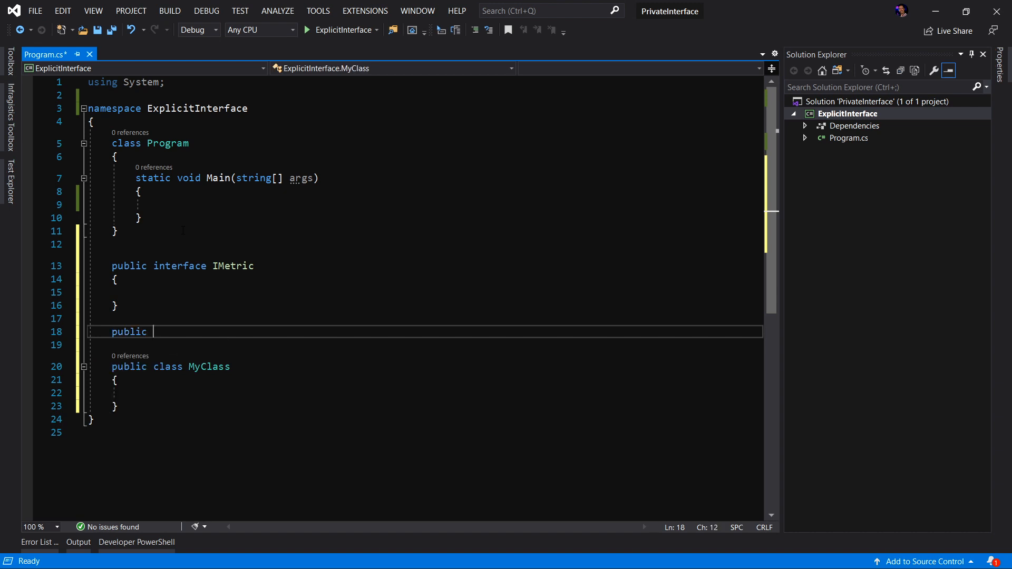
{"action": "type", "text": "interface IImperial"}
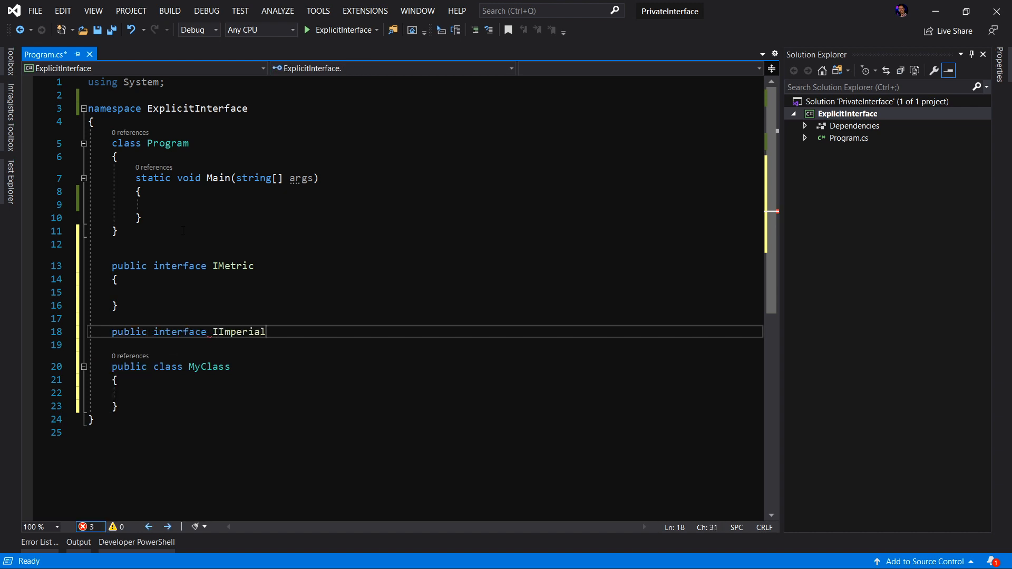
{"action": "type", "text": "double"}
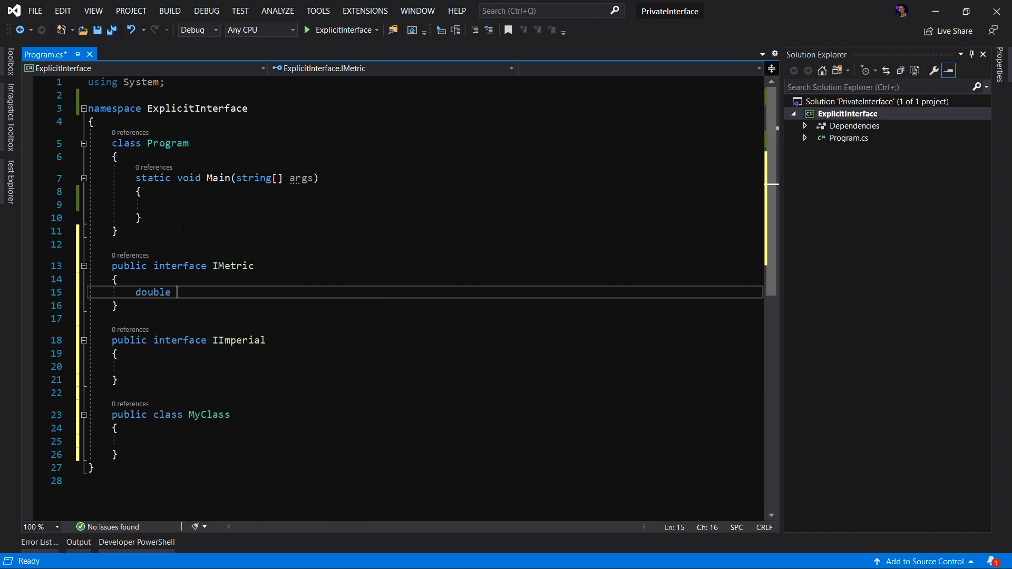
{"action": "type", "text": "Calcaulate();"}
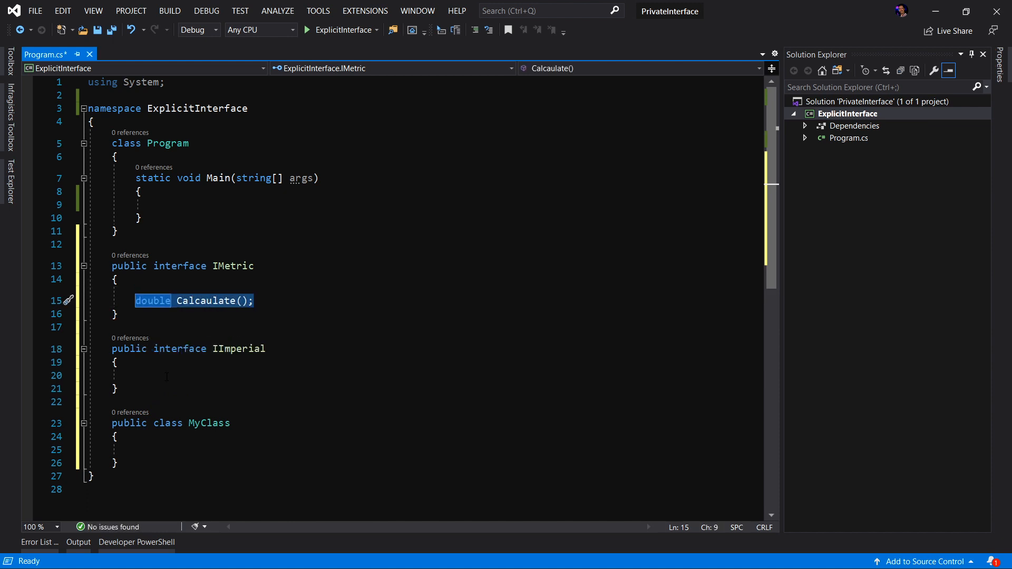
{"action": "type", "text": "double Calcaulate();"}
{"action": "left_click", "coordinate": [421, 423]}
{"action": "type", "text": " :"}
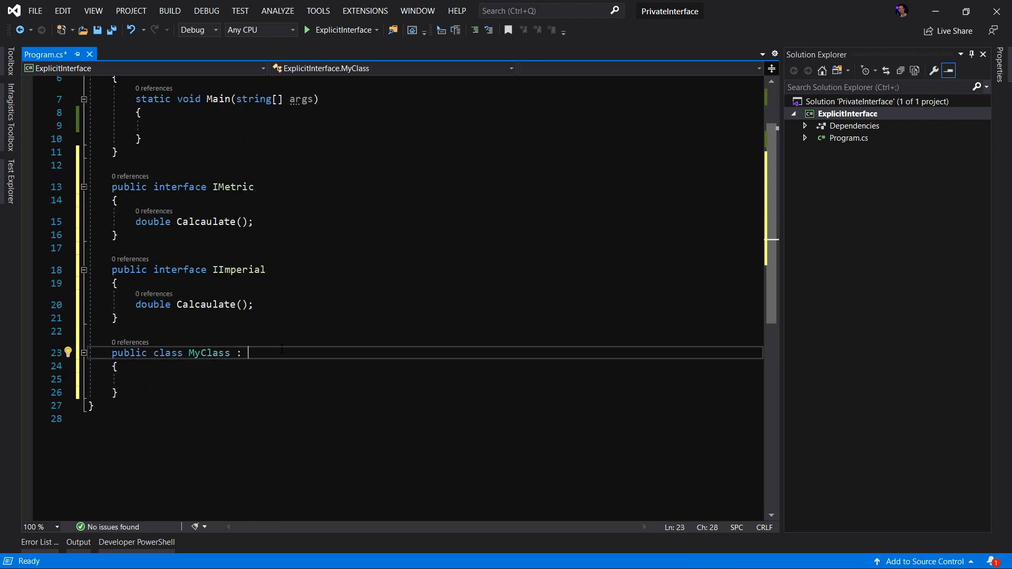
Make MyClass implement IMetric, IImperial with public Calcaulate() returning double.MaxValue.
{"action": "type", "text": "IMetric, I"}
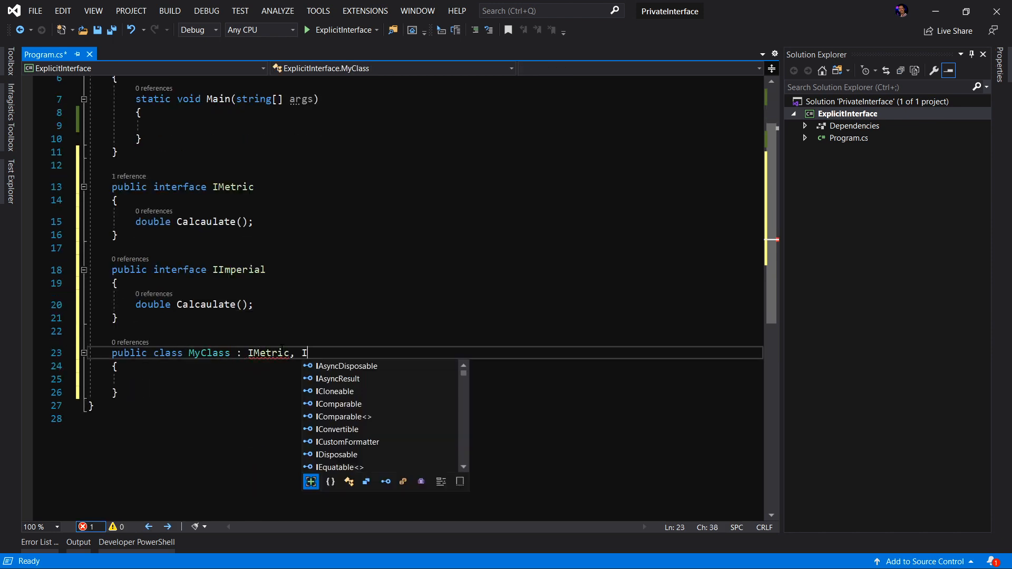
{"action": "type", "text": "IImperial"}
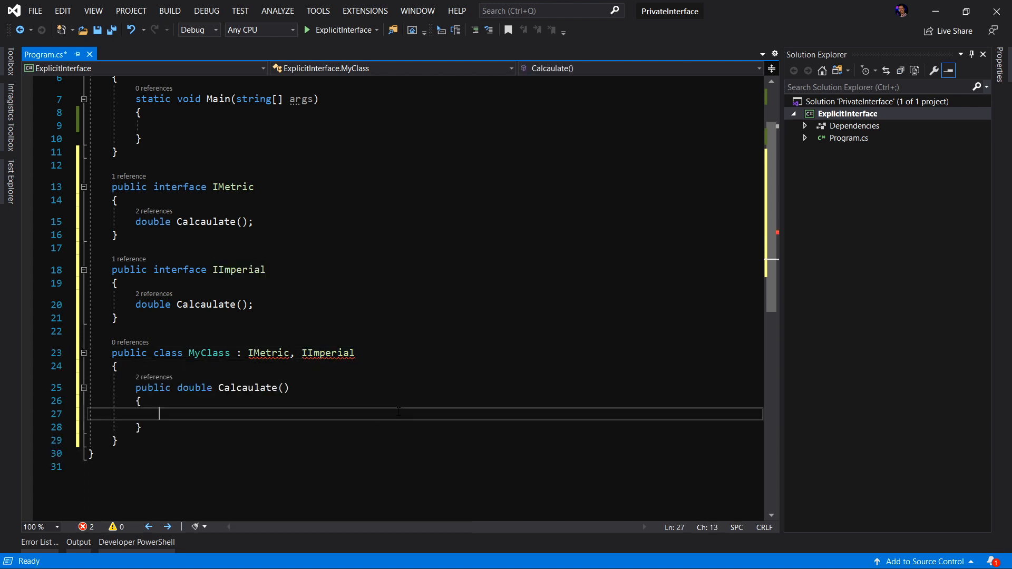
{"action": "type", "text": "return"}
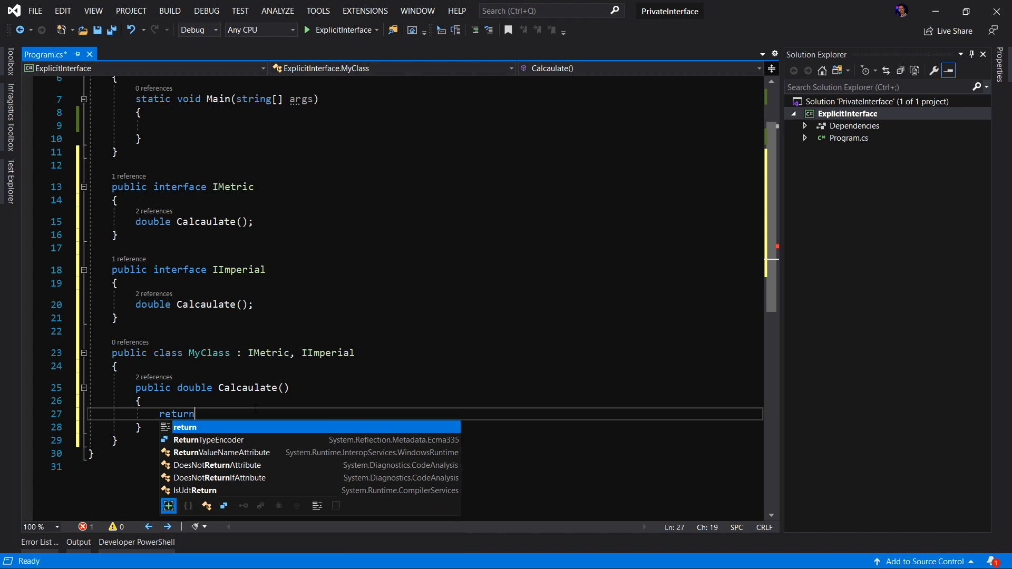
{"action": "type", "text": "double.MaxValue;"}
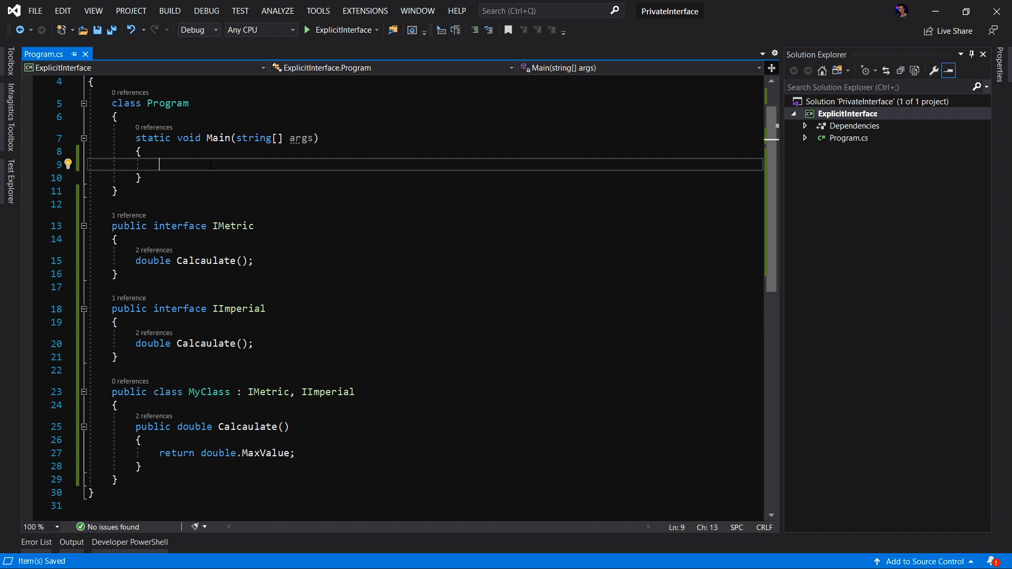
Write var obj = new MyClass(); in Main and review the Calcaulate declarations.
{"action": "type", "text": "v"}
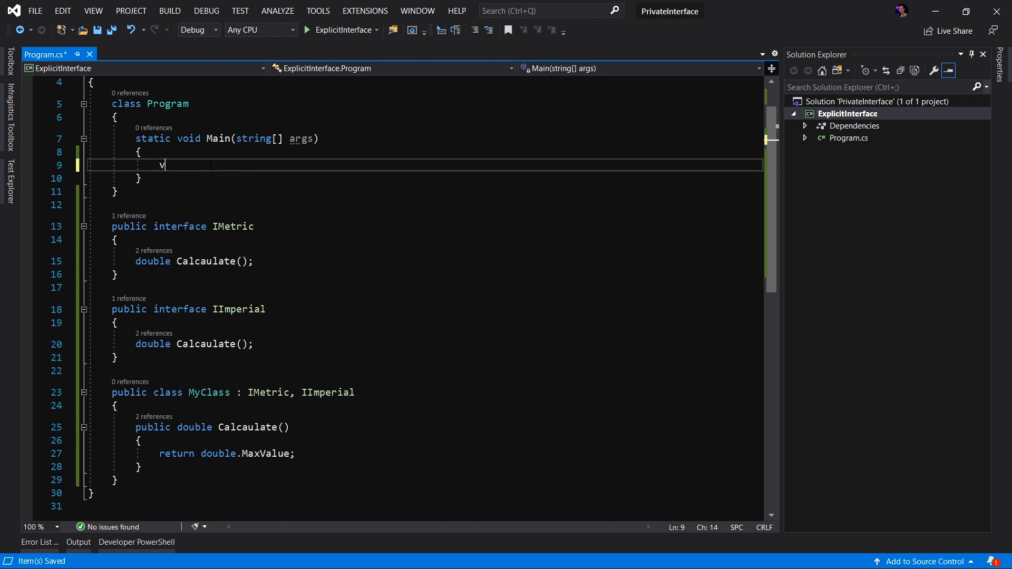
{"action": "type", "text": "ar obj = new"}
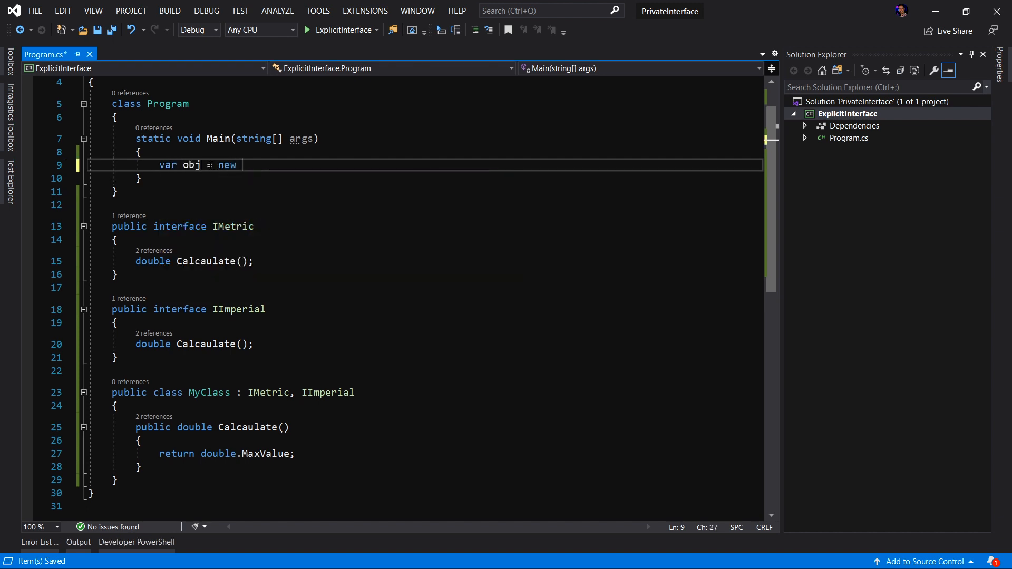
{"action": "type", "text": "MyClass();"}
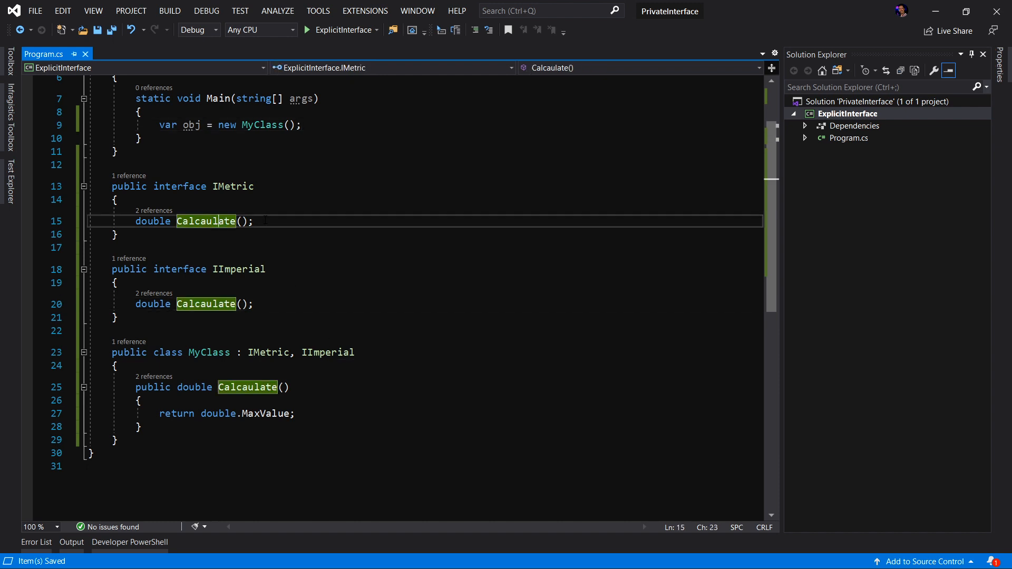
{"action": "left_click", "coordinate": [254, 220]}
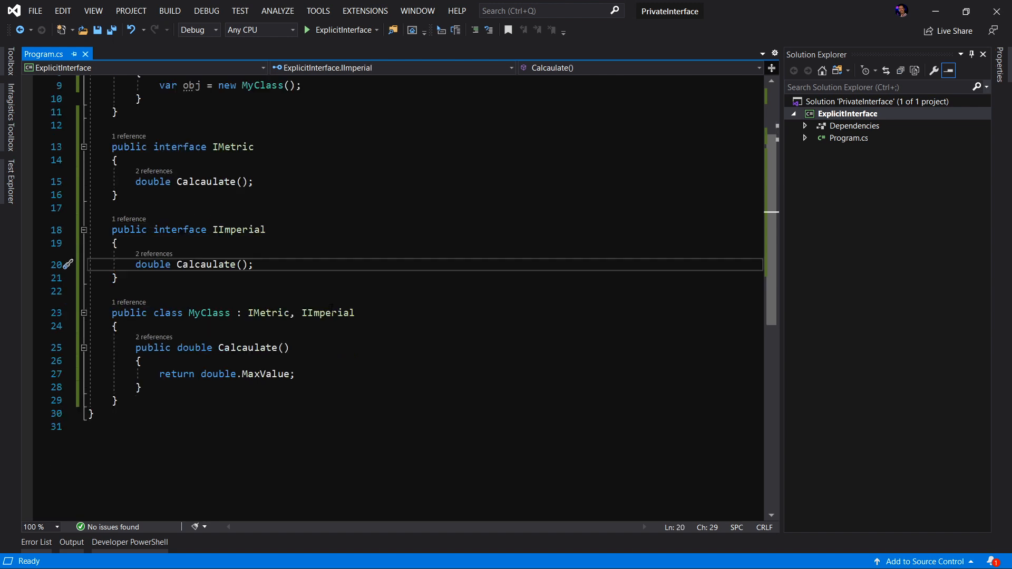
{"action": "mouse_move", "coordinate": [254, 347]}
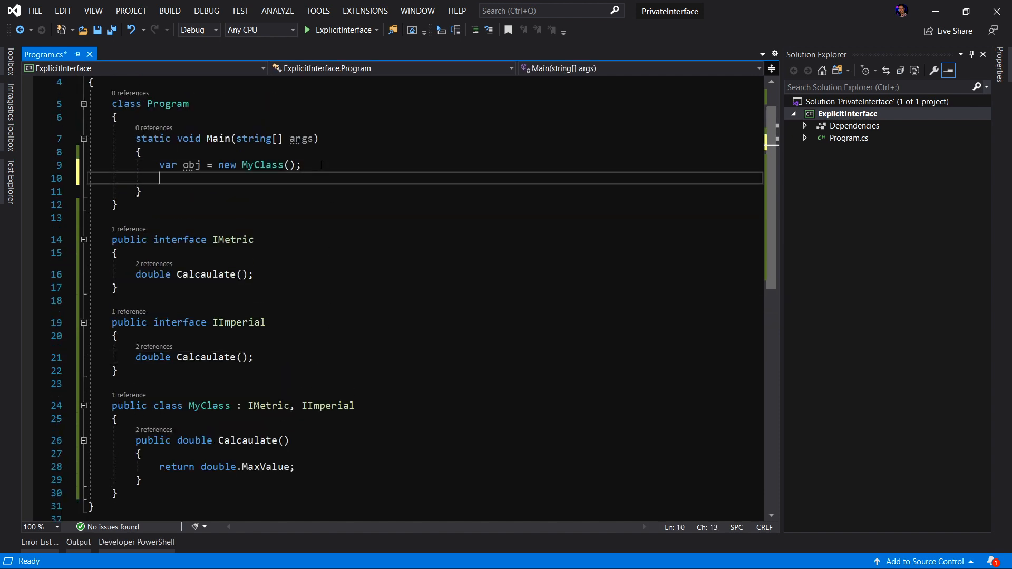
Store obj.Calcaulate() in r1 and remove public from MyClass's Calcaulate method.
{"action": "type", "text": "obj."}
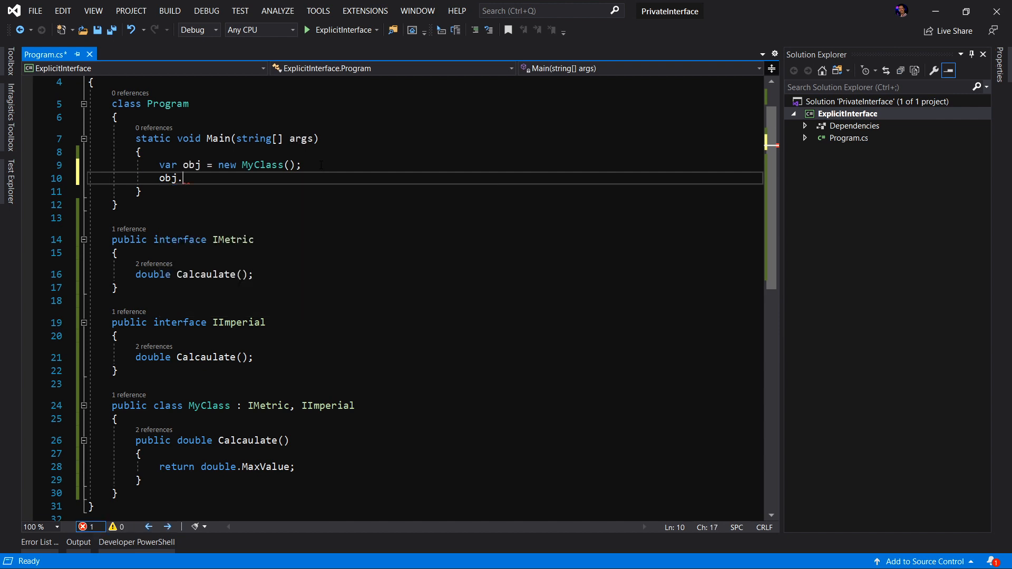
{"action": "type", "text": "."}
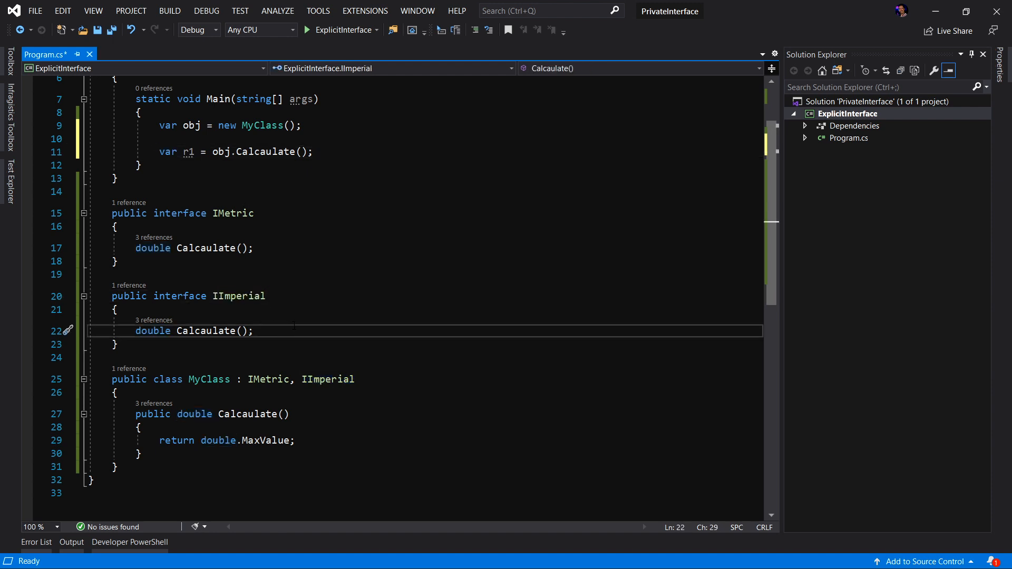
{"action": "scroll", "scroll_direction": "down", "scroll_amount": 3}
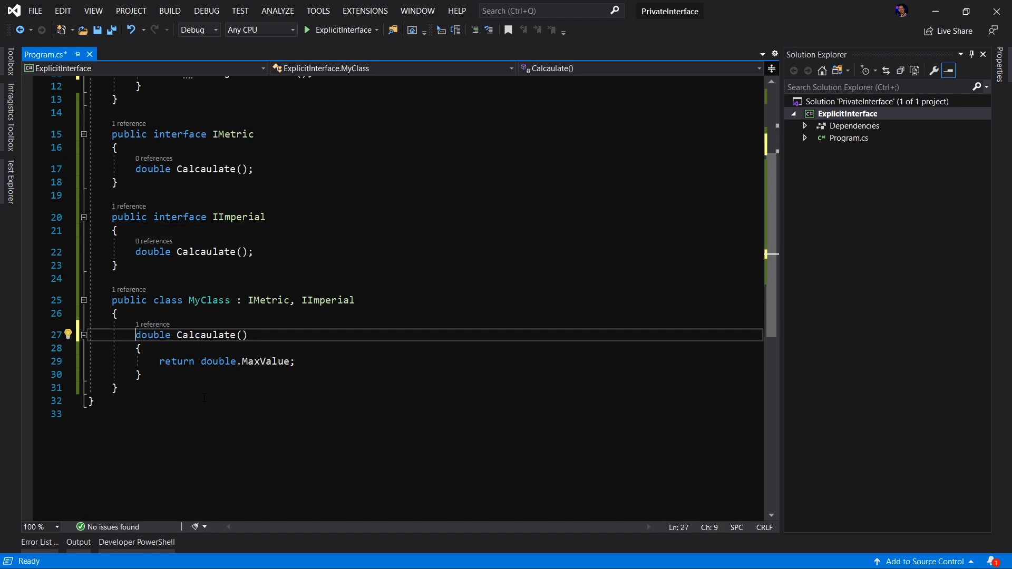
Prefix MyClass's Calcaulate with IMetric. to make it an explicit implementation.
{"action": "double_click", "coordinate": [206, 334]}
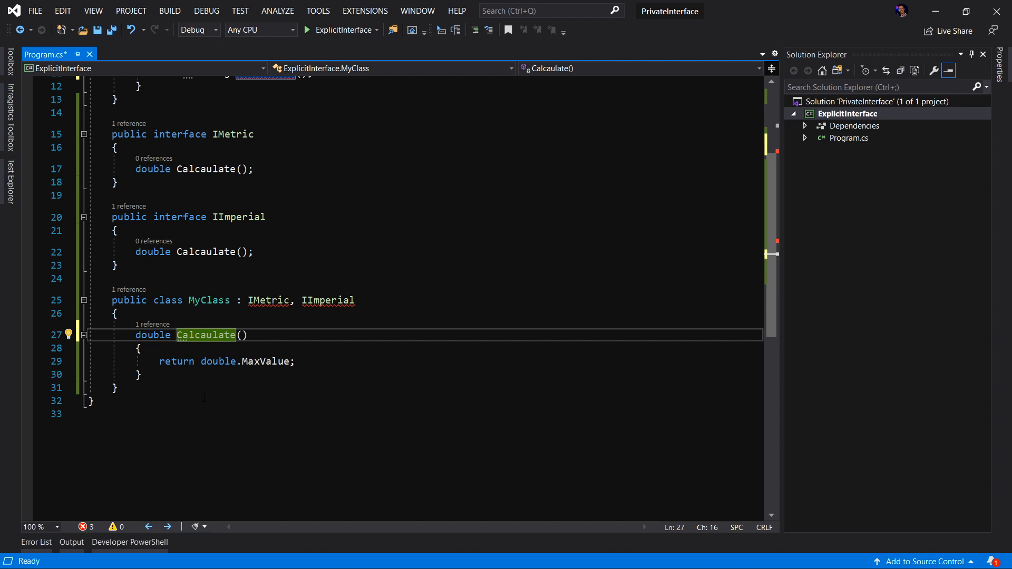
{"action": "type", "text": "IMetric."}
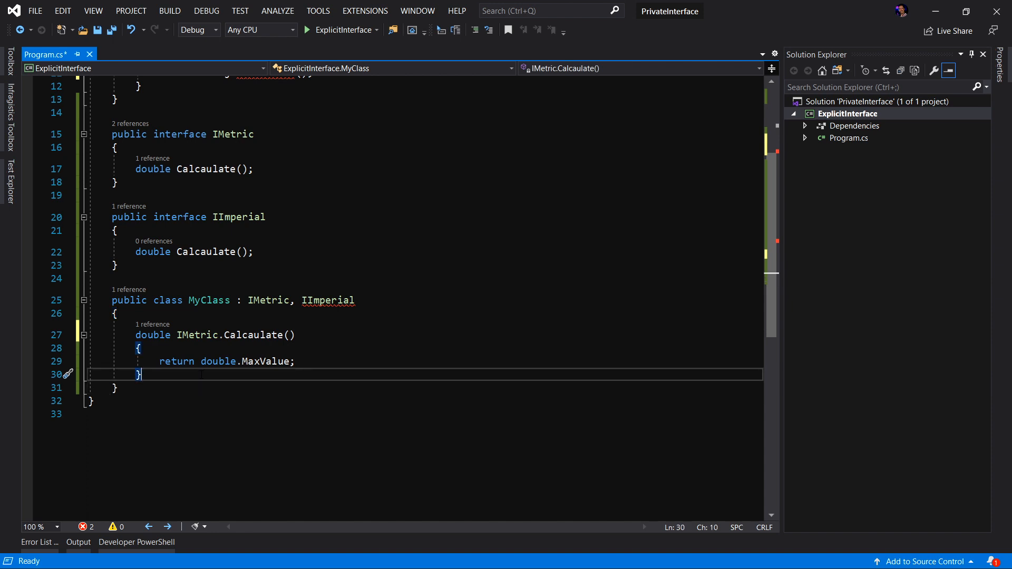
{"action": "mouse_move", "coordinate": [246, 335]}
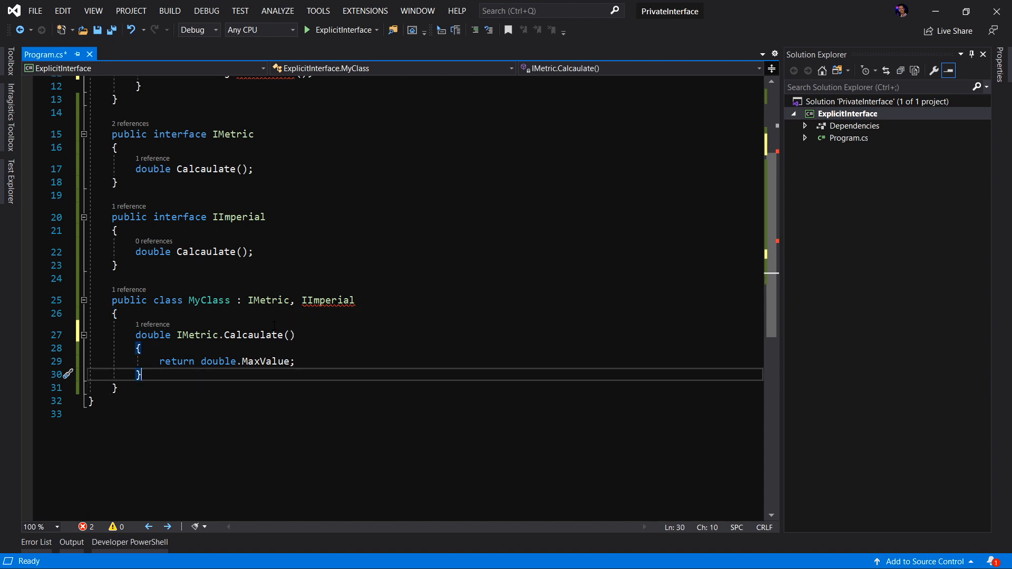
{"action": "mouse_move", "coordinate": [327, 301]}
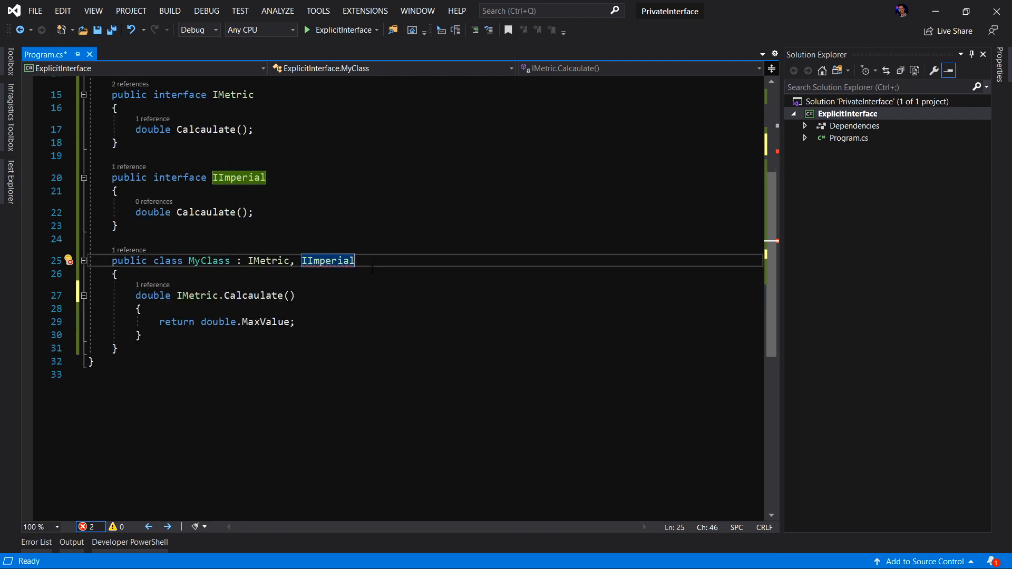
Implement IImperial.Calcaulate explicitly via quick action and have it return 0.0.
{"action": "left_click", "coordinate": [320, 275]}
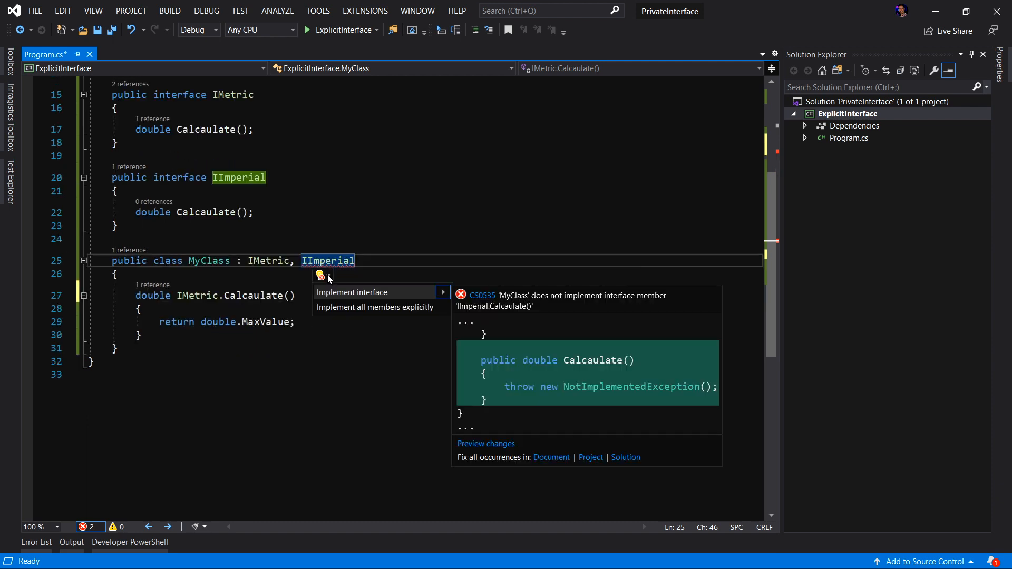
{"action": "mouse_move", "coordinate": [346, 292]}
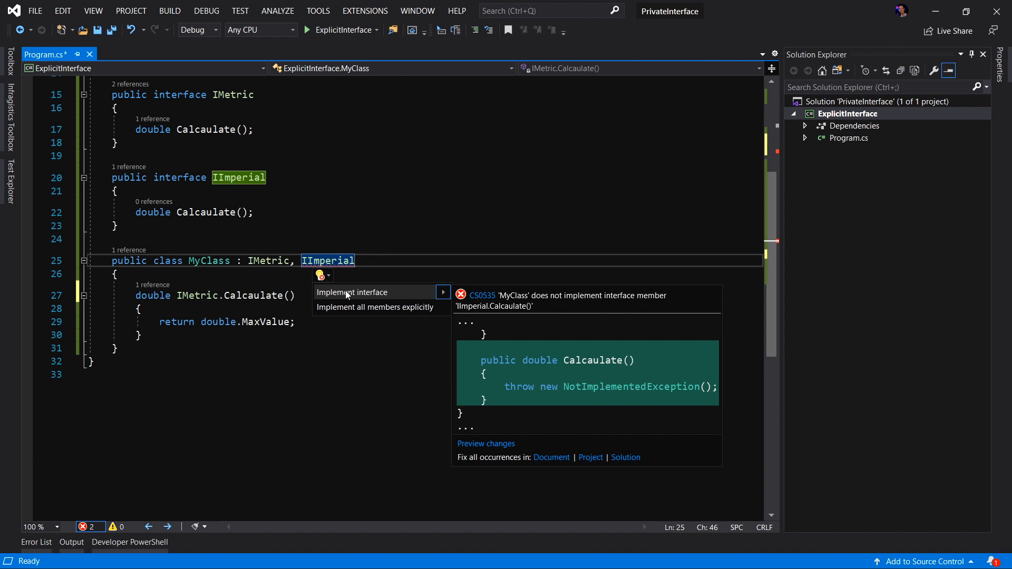
{"action": "mouse_move", "coordinate": [398, 296]}
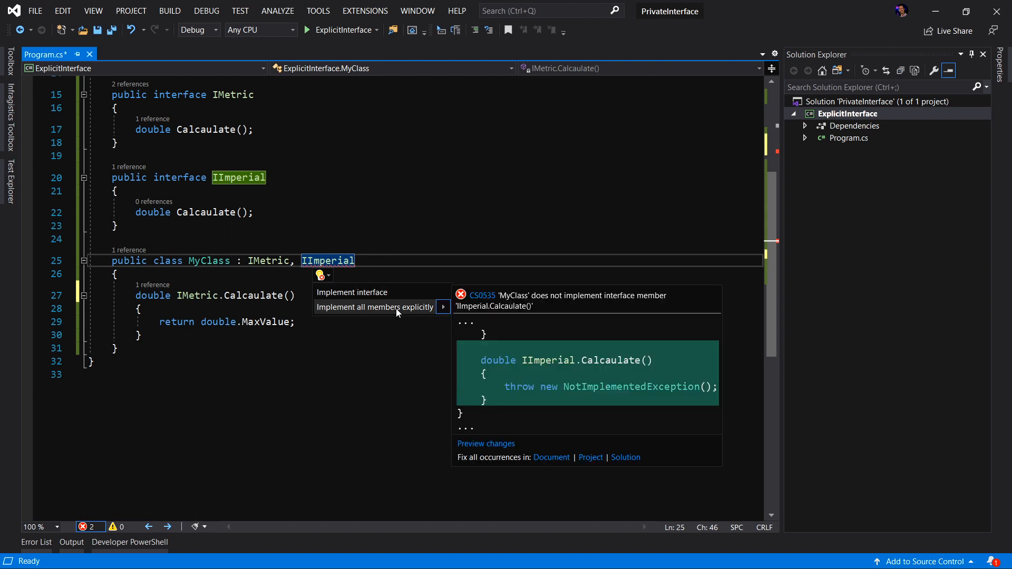
{"action": "left_click", "coordinate": [374, 307]}
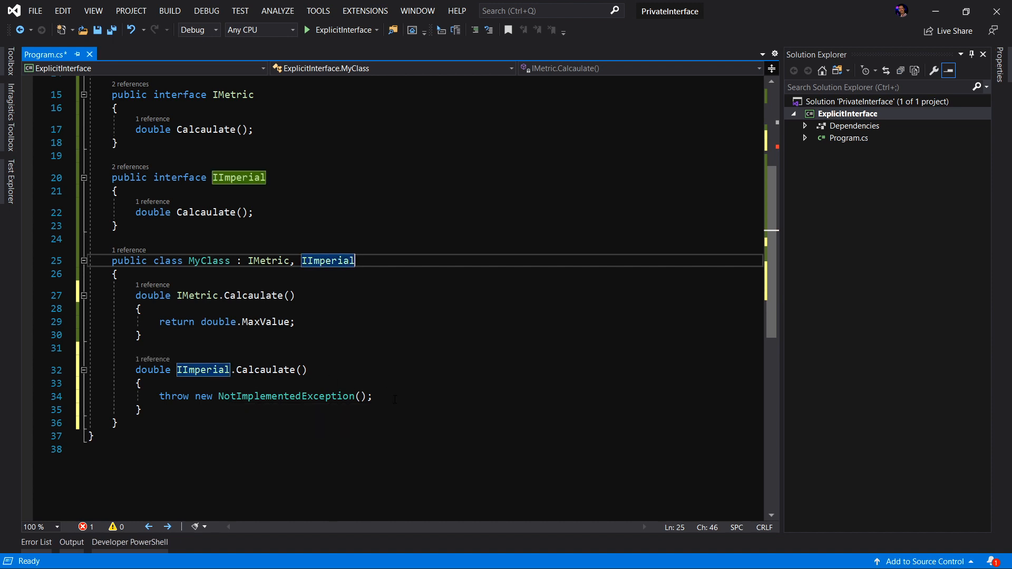
{"action": "type", "text": "return"}
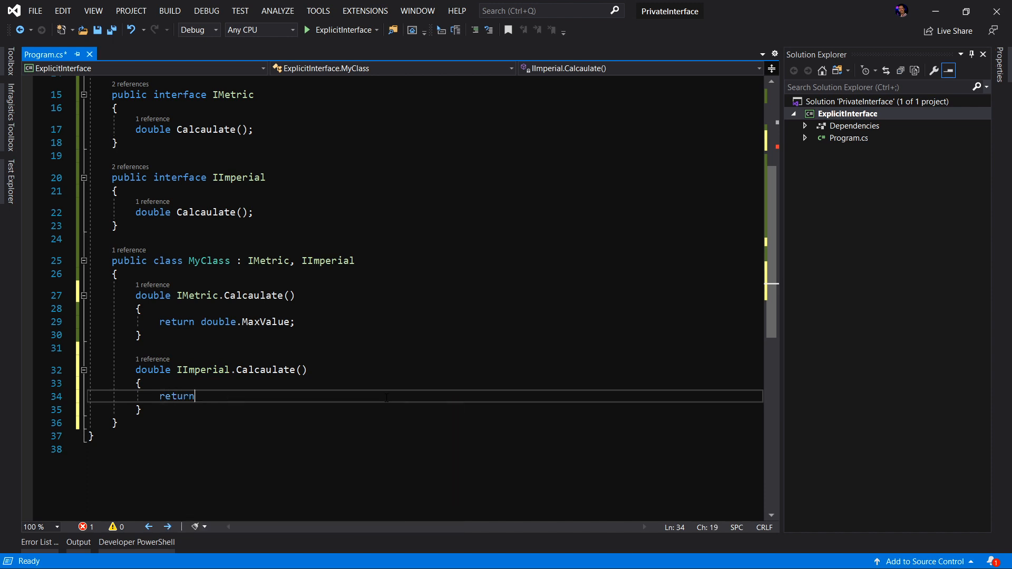
{"action": "type", "text": "0.0"}
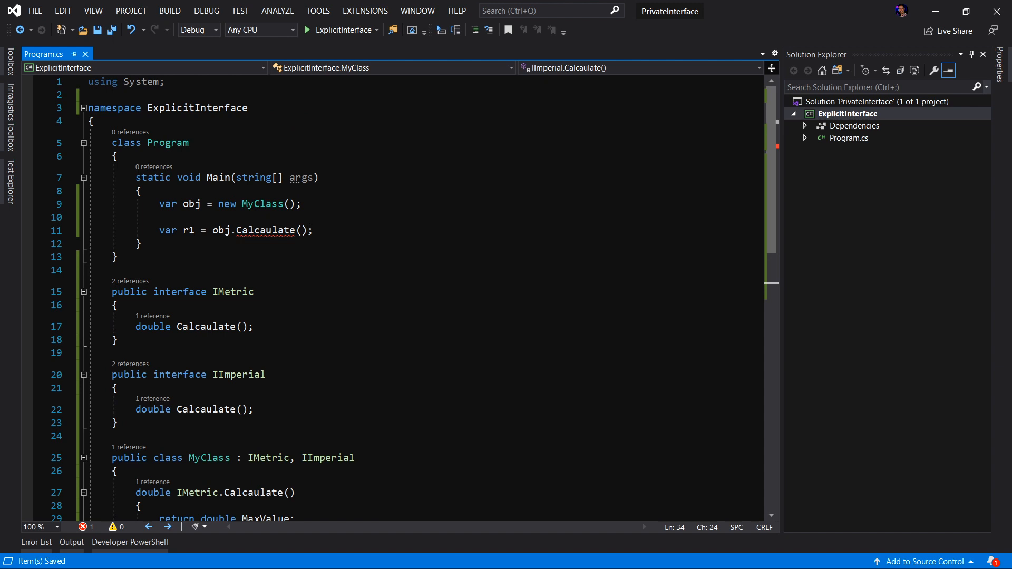
Delete the failing var r1 = obj.Calcaulate(); line from Main.
{"action": "triple_click", "coordinate": [235, 231]}
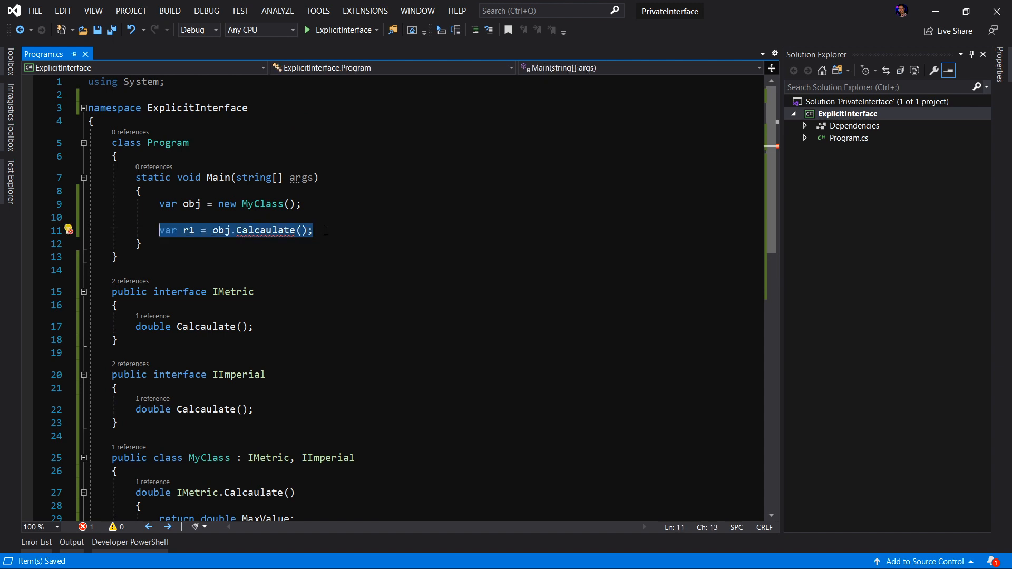
{"action": "key", "text": "Delete"}
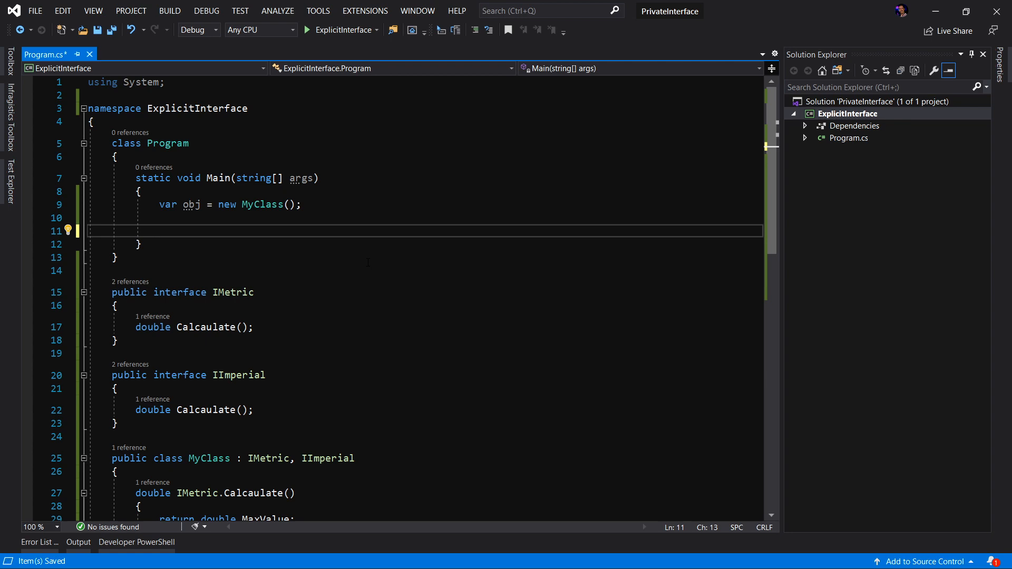
{"action": "scroll", "scroll_direction": "down", "scroll_amount": 3}
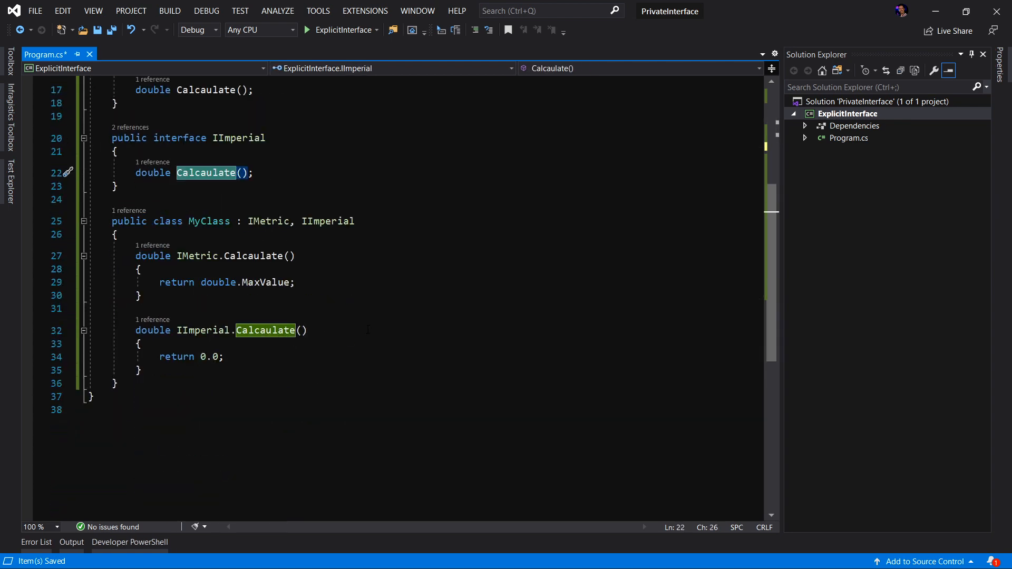
{"action": "left_click_drag", "start_coordinate": [136, 255], "coordinate": [142, 370]}
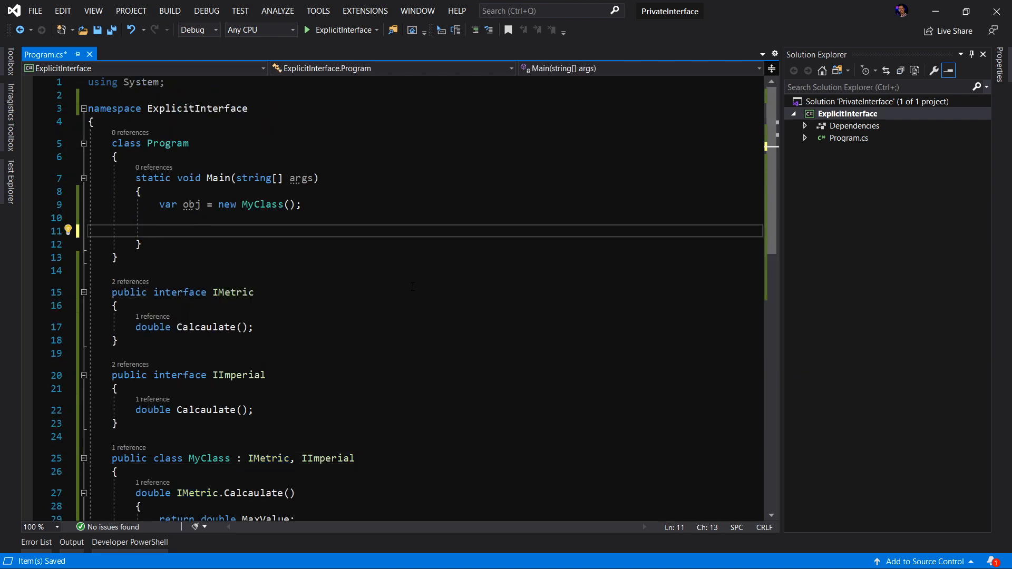
Assign r1 = (obj as IMetric).Calcaulate() and r2 = (obj as IImperial).Calcaulate() in Main.
{"action": "type", "text": "var r1"}
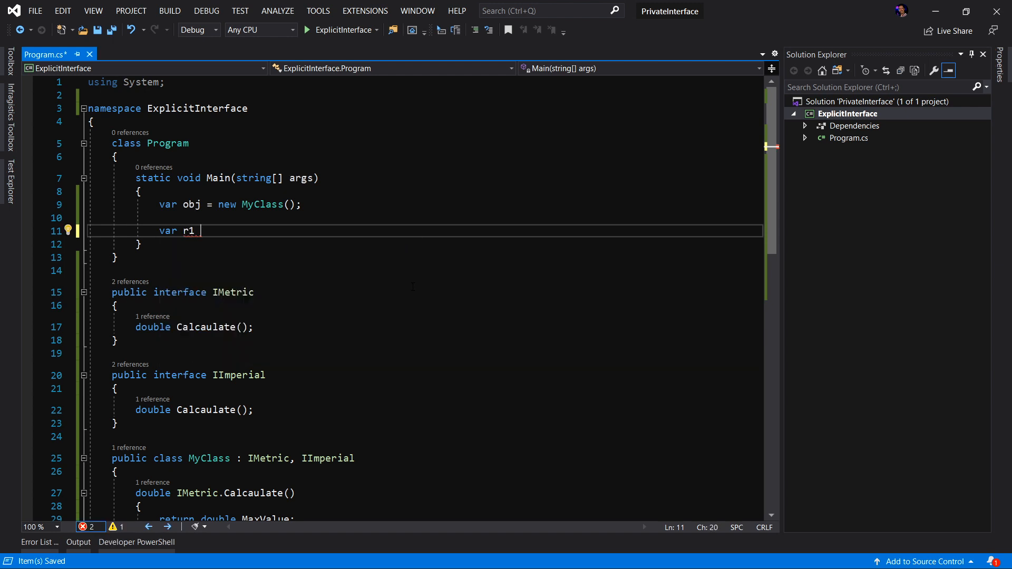
{"action": "type", "text": "= ()"}
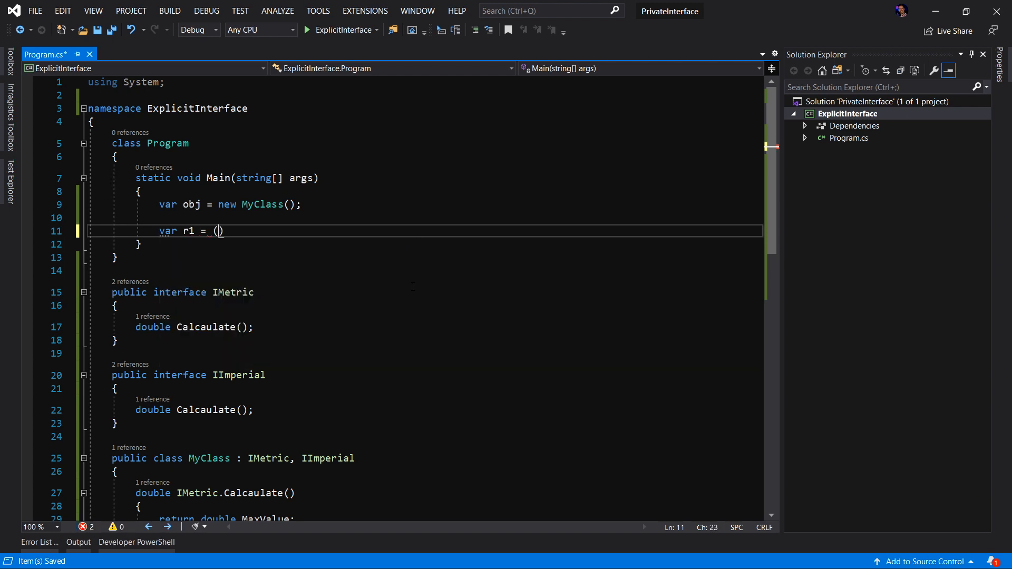
{"action": "type", "text": "obj as"}
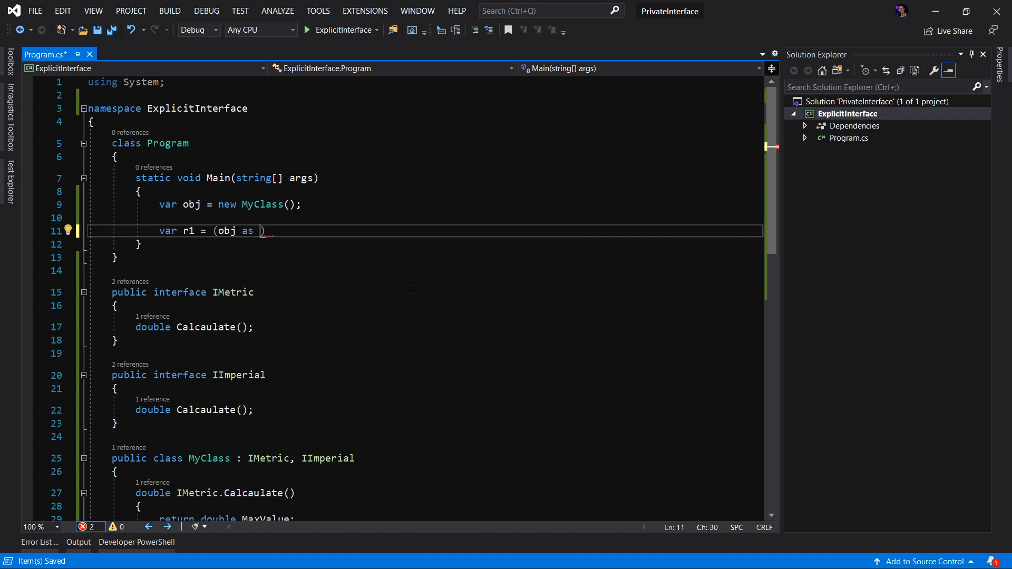
{"action": "type", "text": "IMetric"}
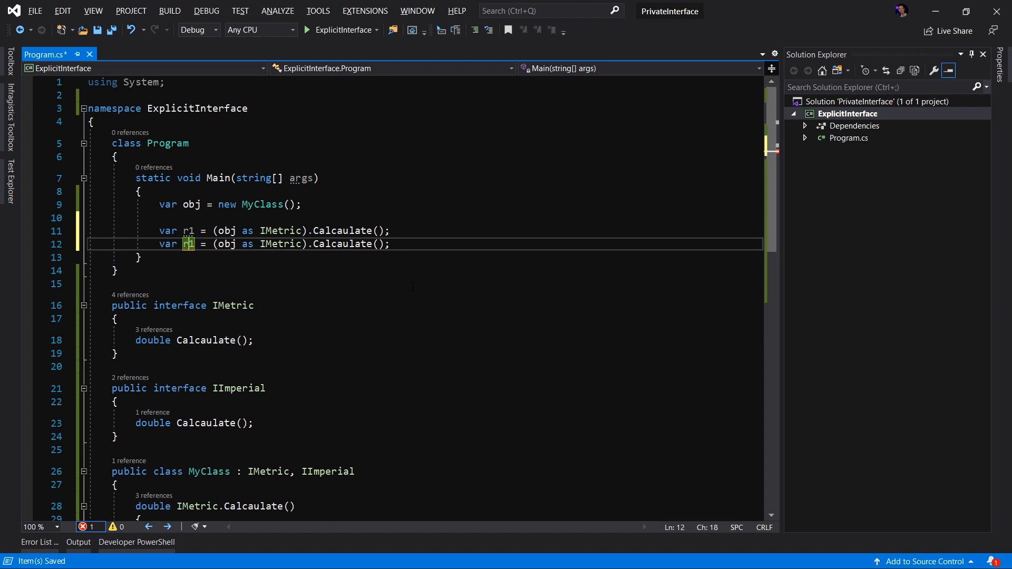
{"action": "type", "text": "2"}
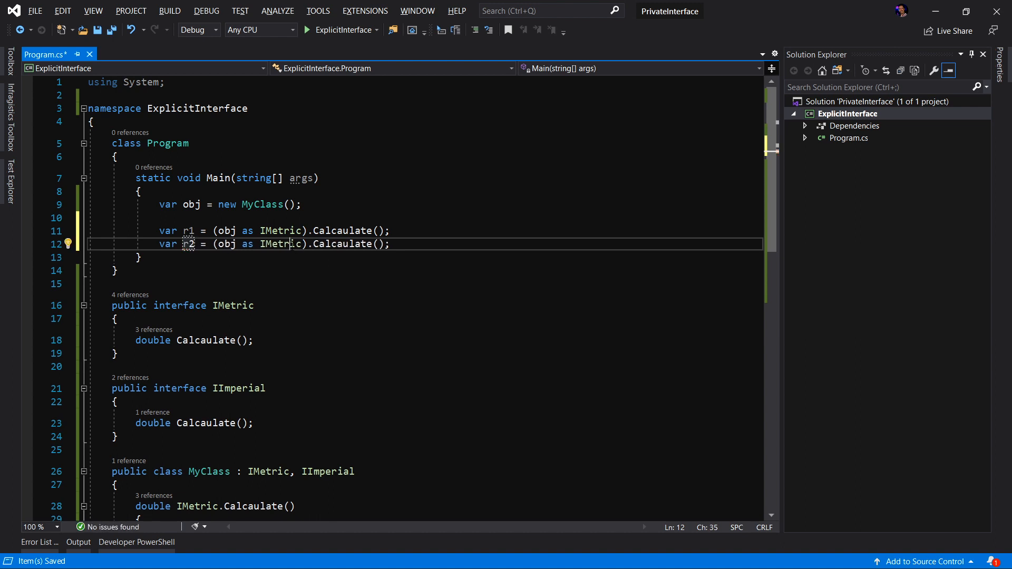
{"action": "type", "text": "IImperial"}
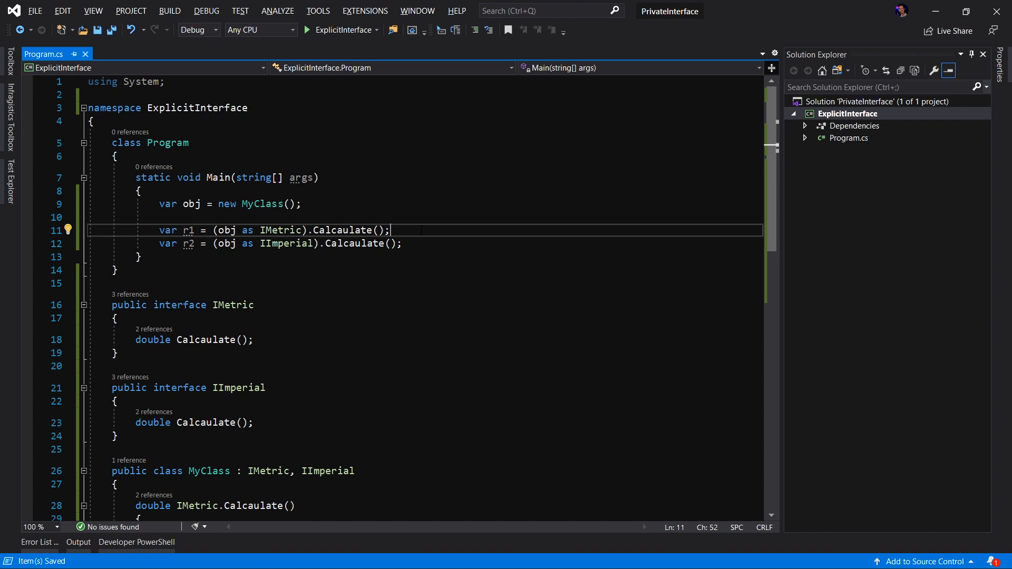
{"action": "scroll", "scroll_direction": "down", "scroll_amount": 3}
{"action": "type", "text": "o"}
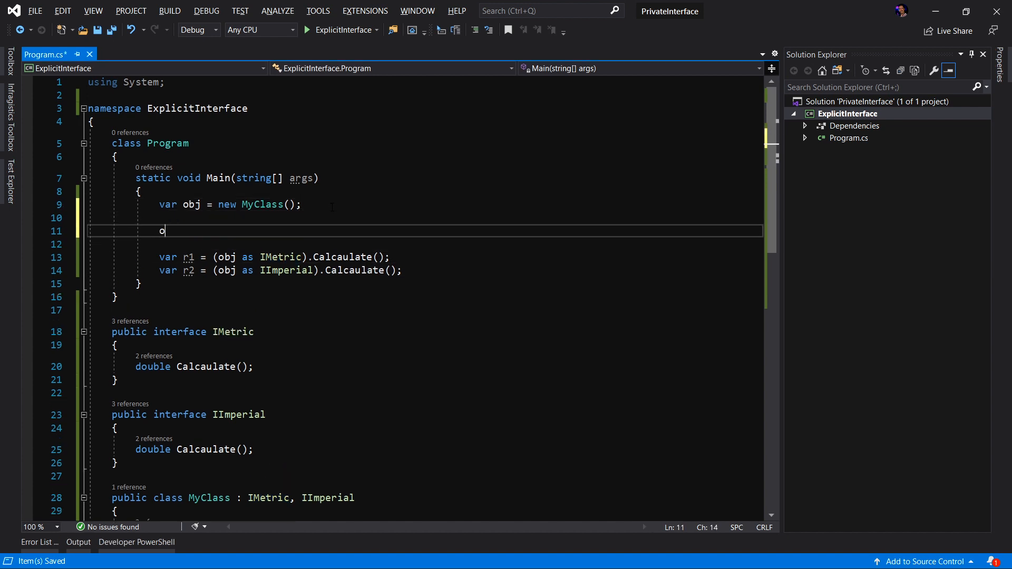
Comment out the r1 line that calls Calcaulate through the IMetric cast.
{"action": "type", "text": "bj."}
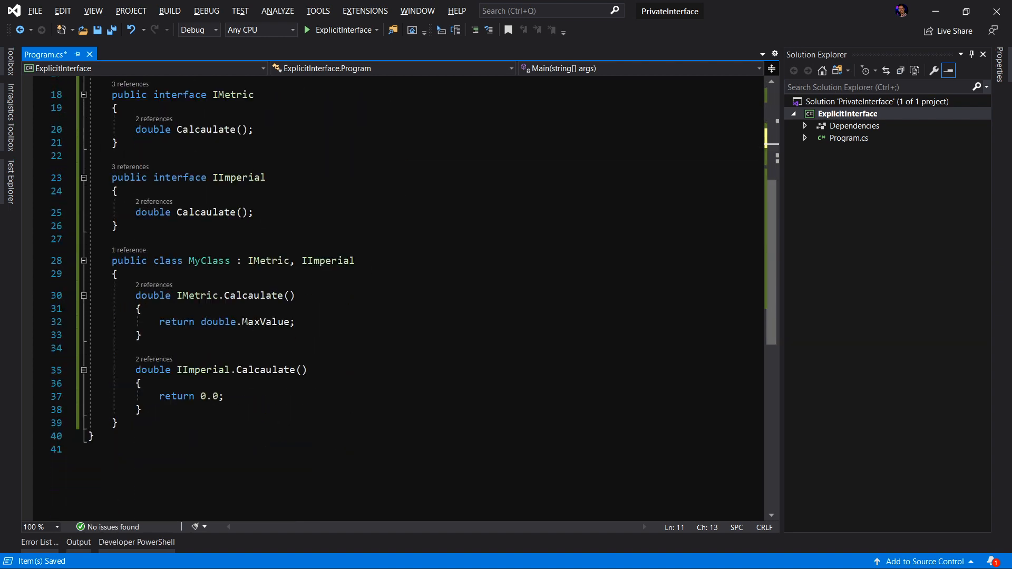
{"action": "left_click", "coordinate": [197, 295]}
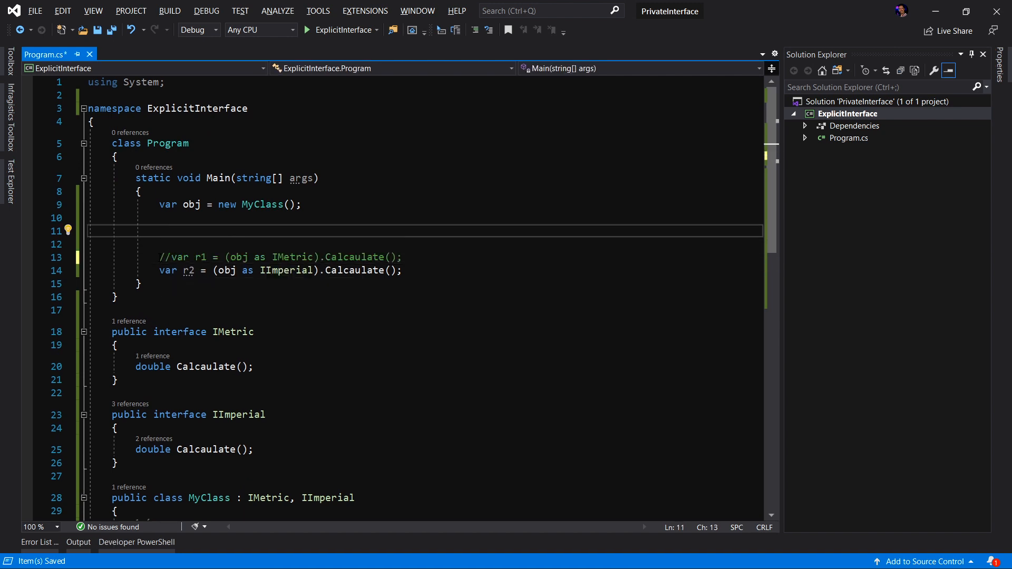
Call obj.Calcaulate(); directly in Main above the commented r1 line.
{"action": "type", "text": "obj"}
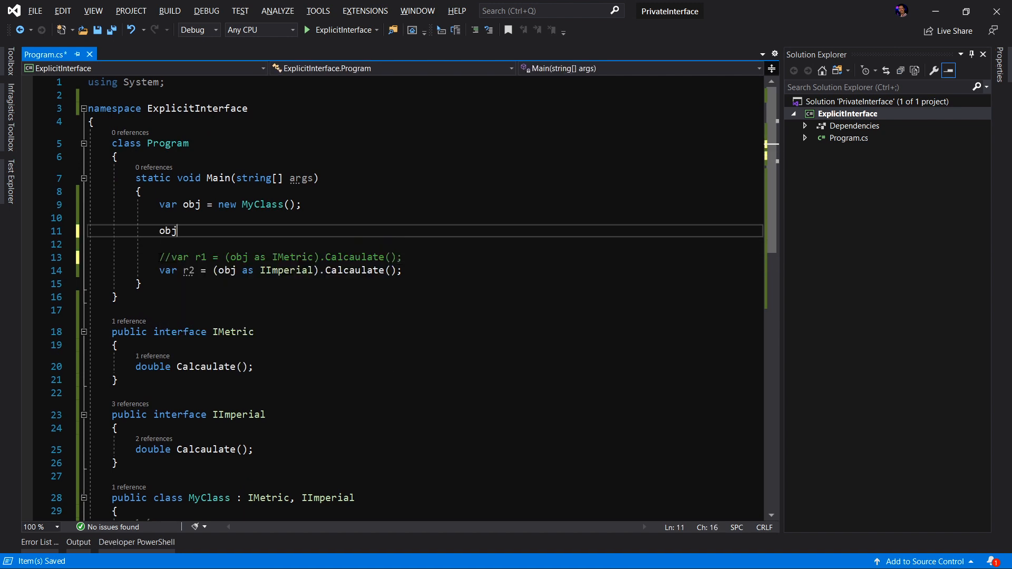
{"action": "type", "text": ".Calcaulate"}
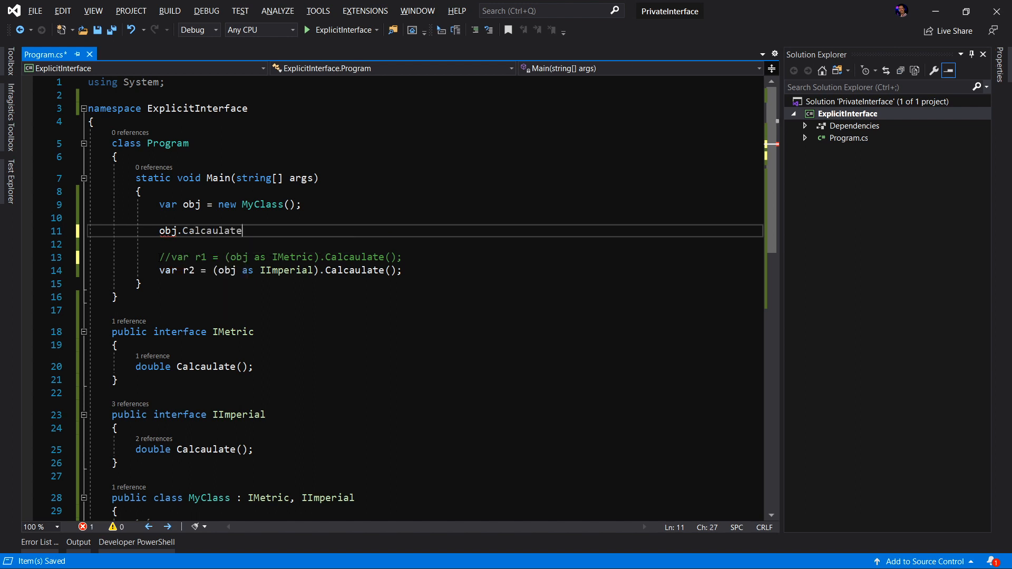
{"action": "type", "text": "();"}
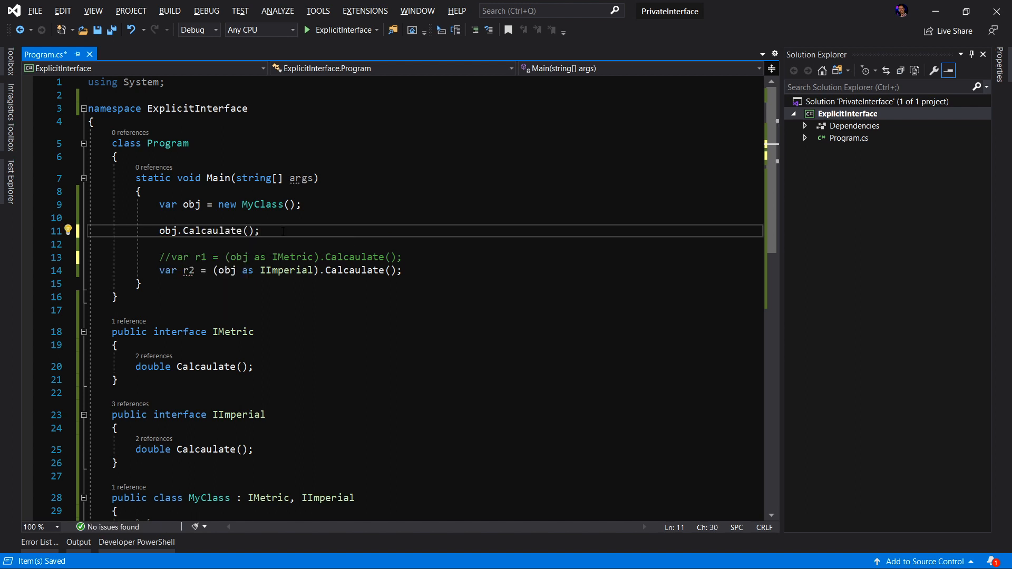
Make the metric Calcaulate public and write 'This is' Console.WriteLine messages in both implementations.
{"action": "scroll", "scroll_direction": "down", "scroll_amount": 3}
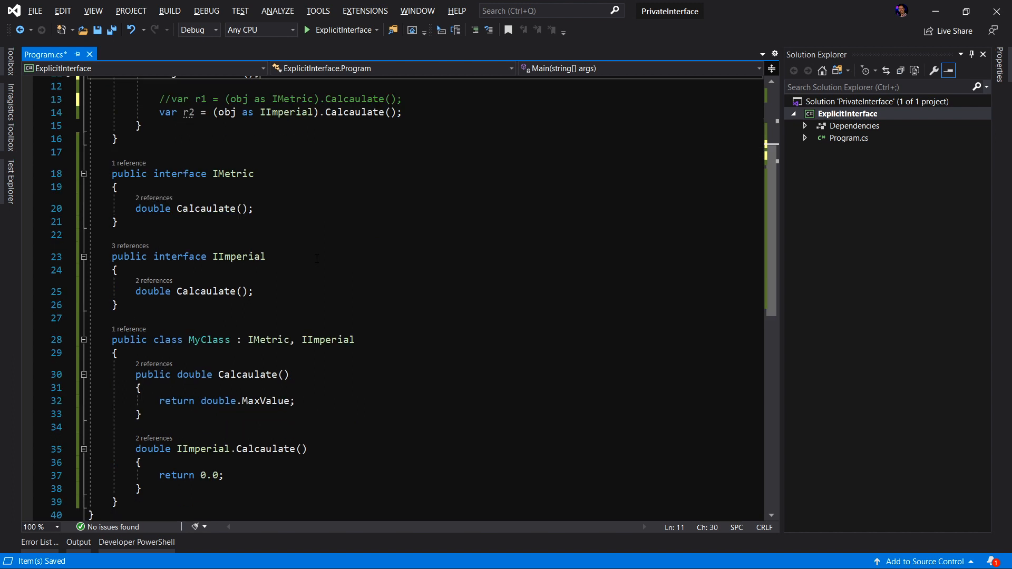
{"action": "type", "text": "c"}
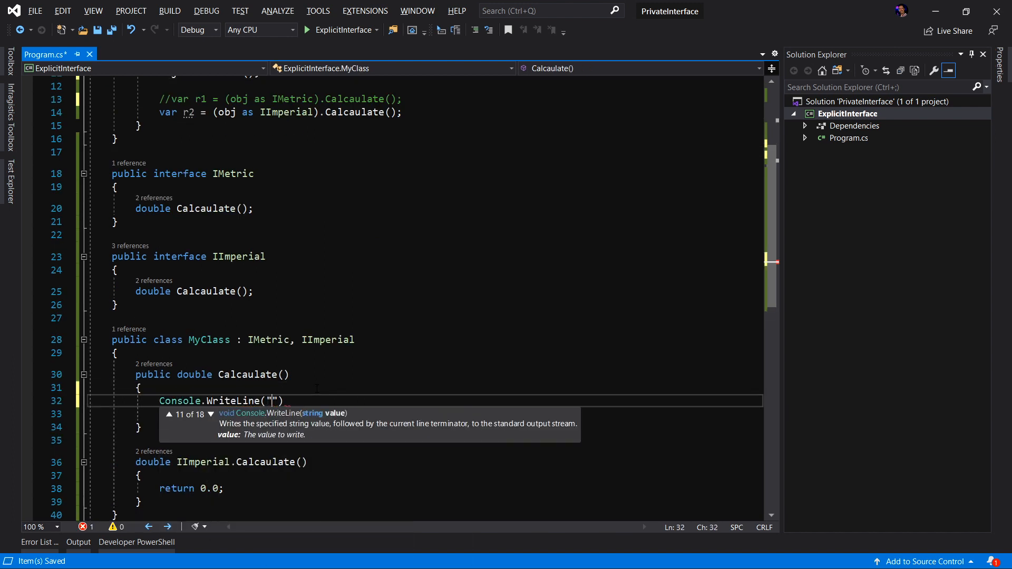
{"action": "type", "text": "This is"}
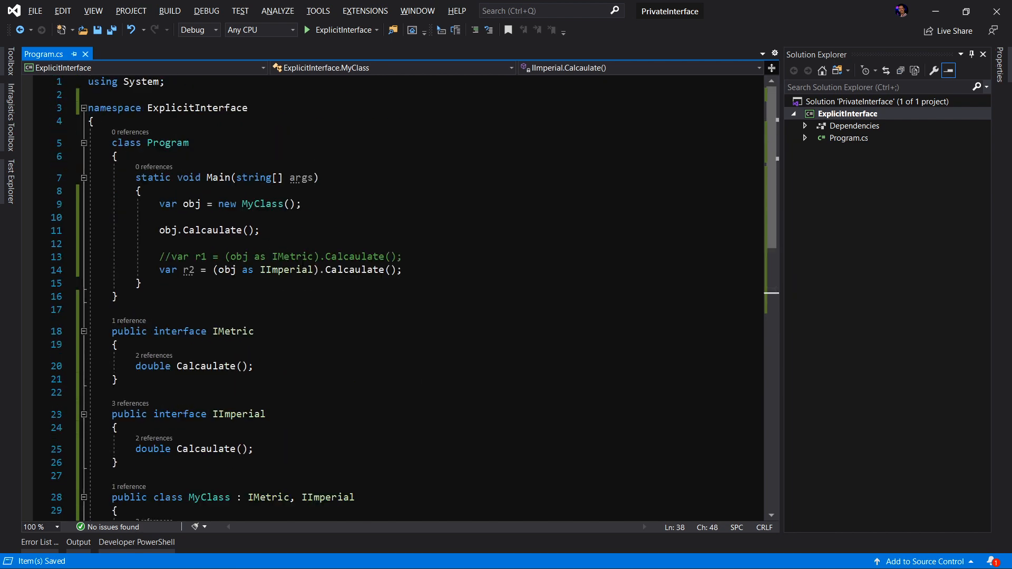
{"action": "mouse_move", "coordinate": [345, 30]}
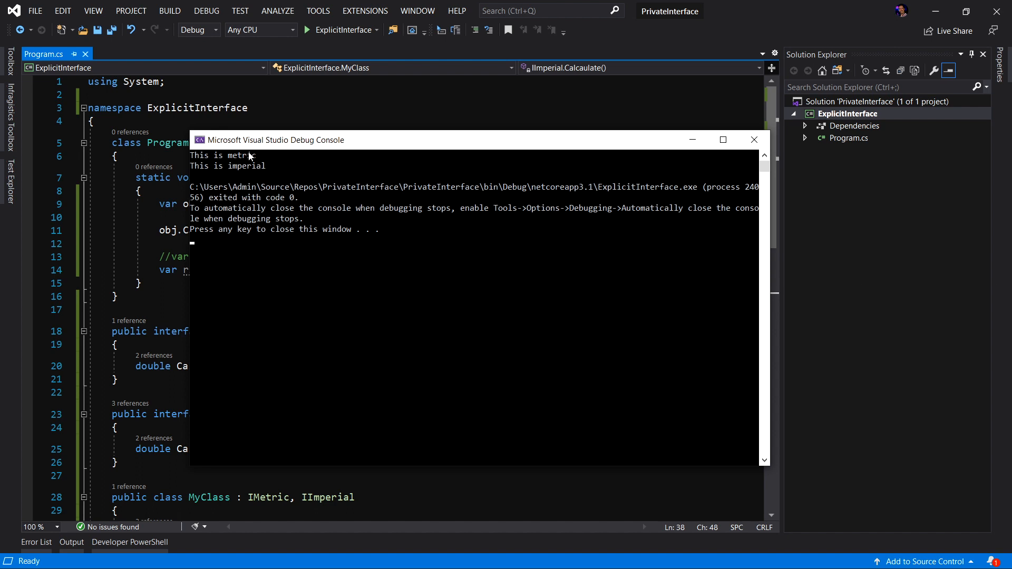
{"action": "mouse_move", "coordinate": [245, 162]}
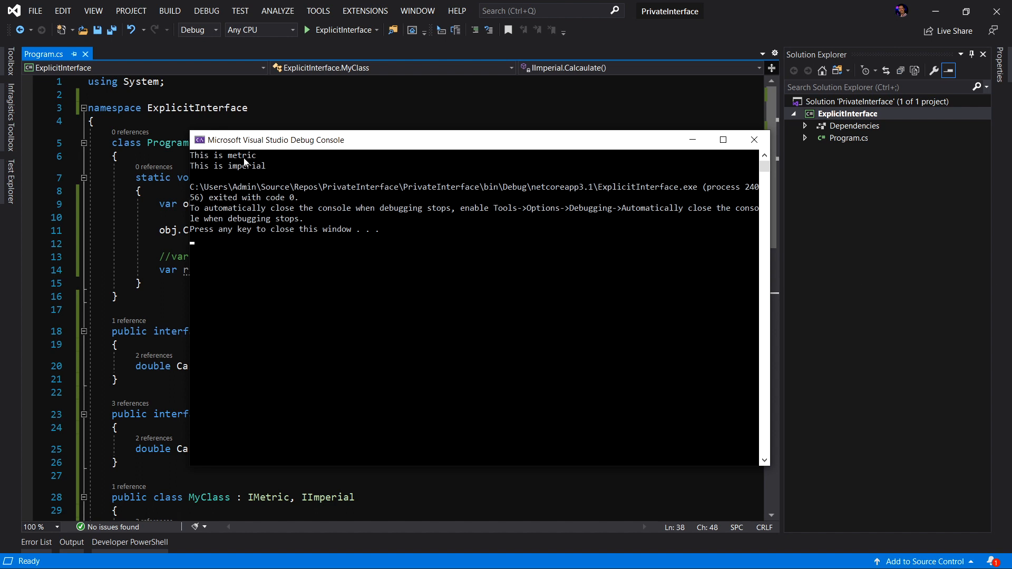
{"action": "mouse_move", "coordinate": [250, 172]}
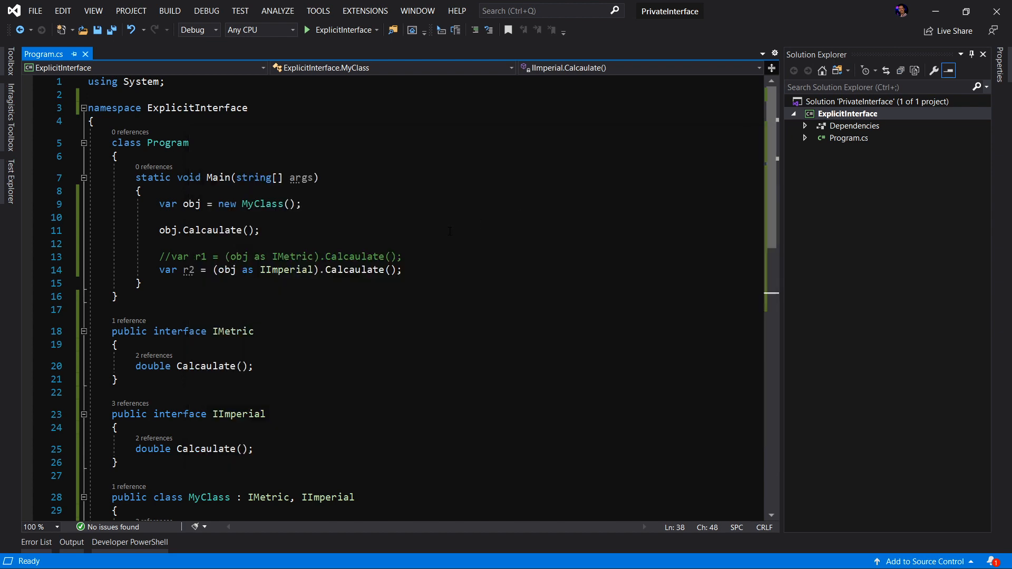
Run ExplicitInterface to print 'This is metric' and 'This is imperial', then review the public metric Calcaulate method.
{"action": "scroll", "scroll_direction": "down", "scroll_amount": 3}
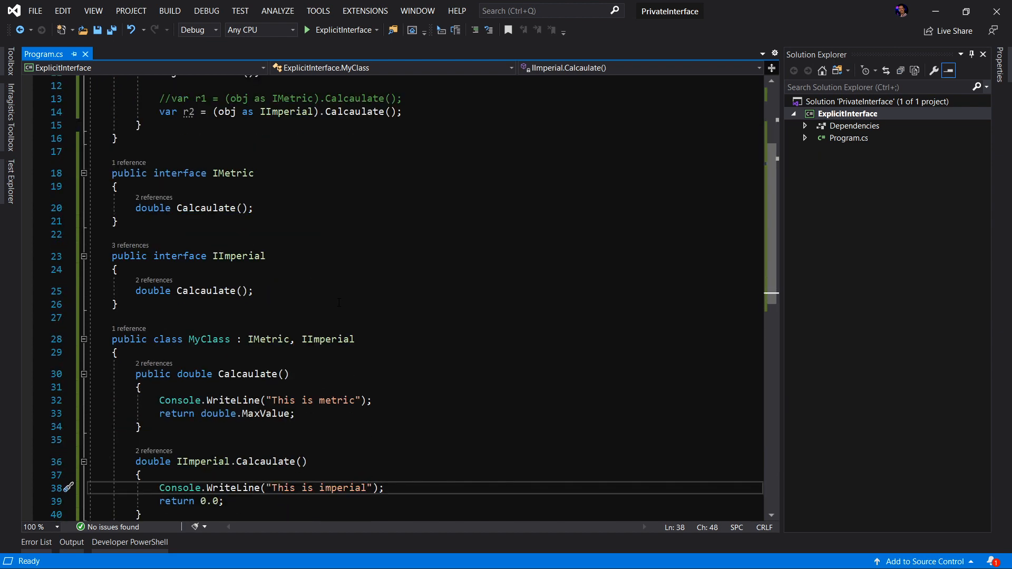
{"action": "scroll", "scroll_direction": "down", "scroll_amount": 3}
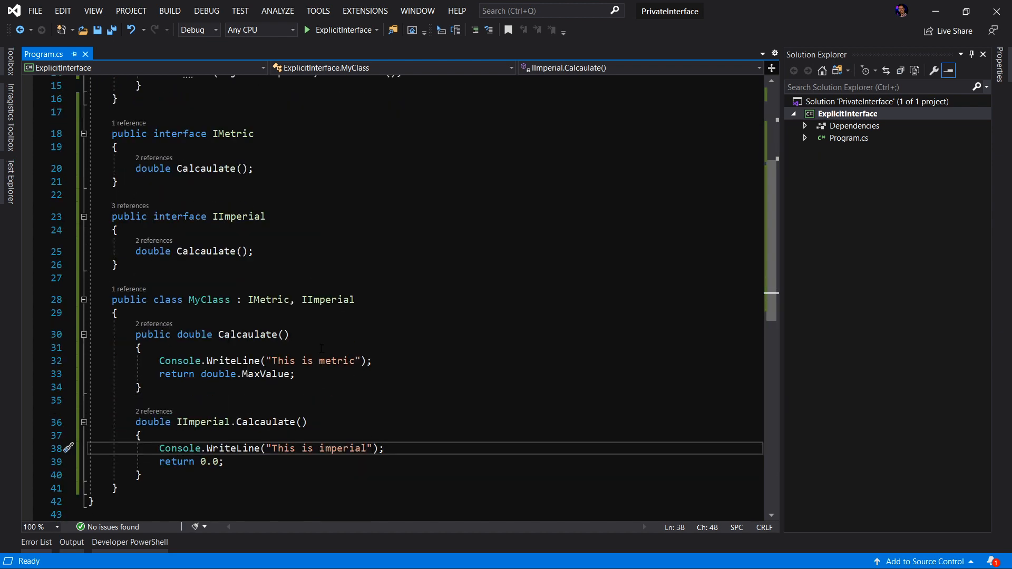
{"action": "left_click", "coordinate": [246, 334]}
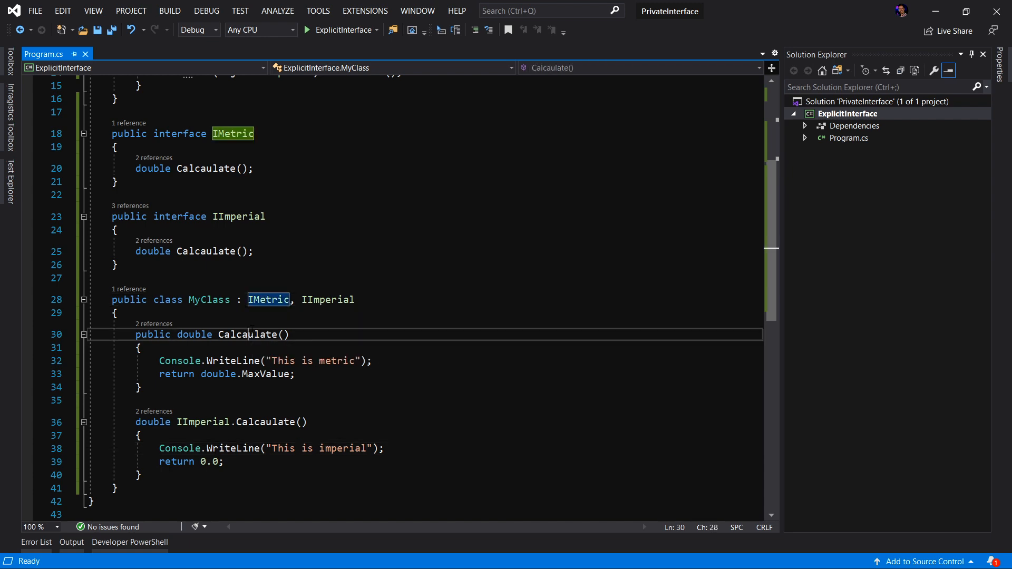